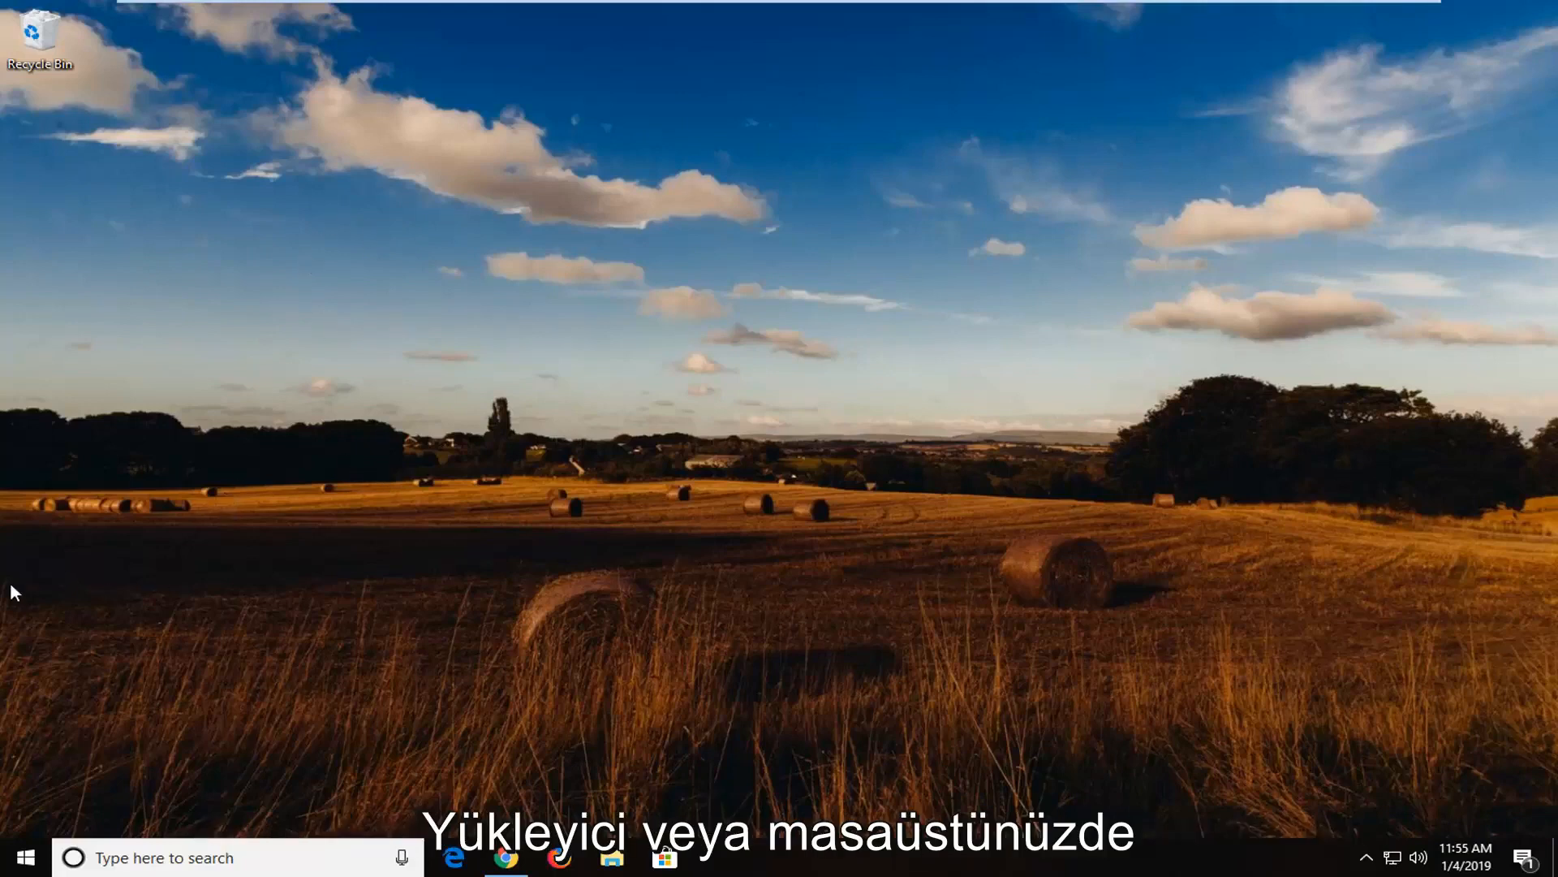
Launch CCleaner as administrator from Start search 'cclean' and approve the UAC prompt.
left_click(19, 857)
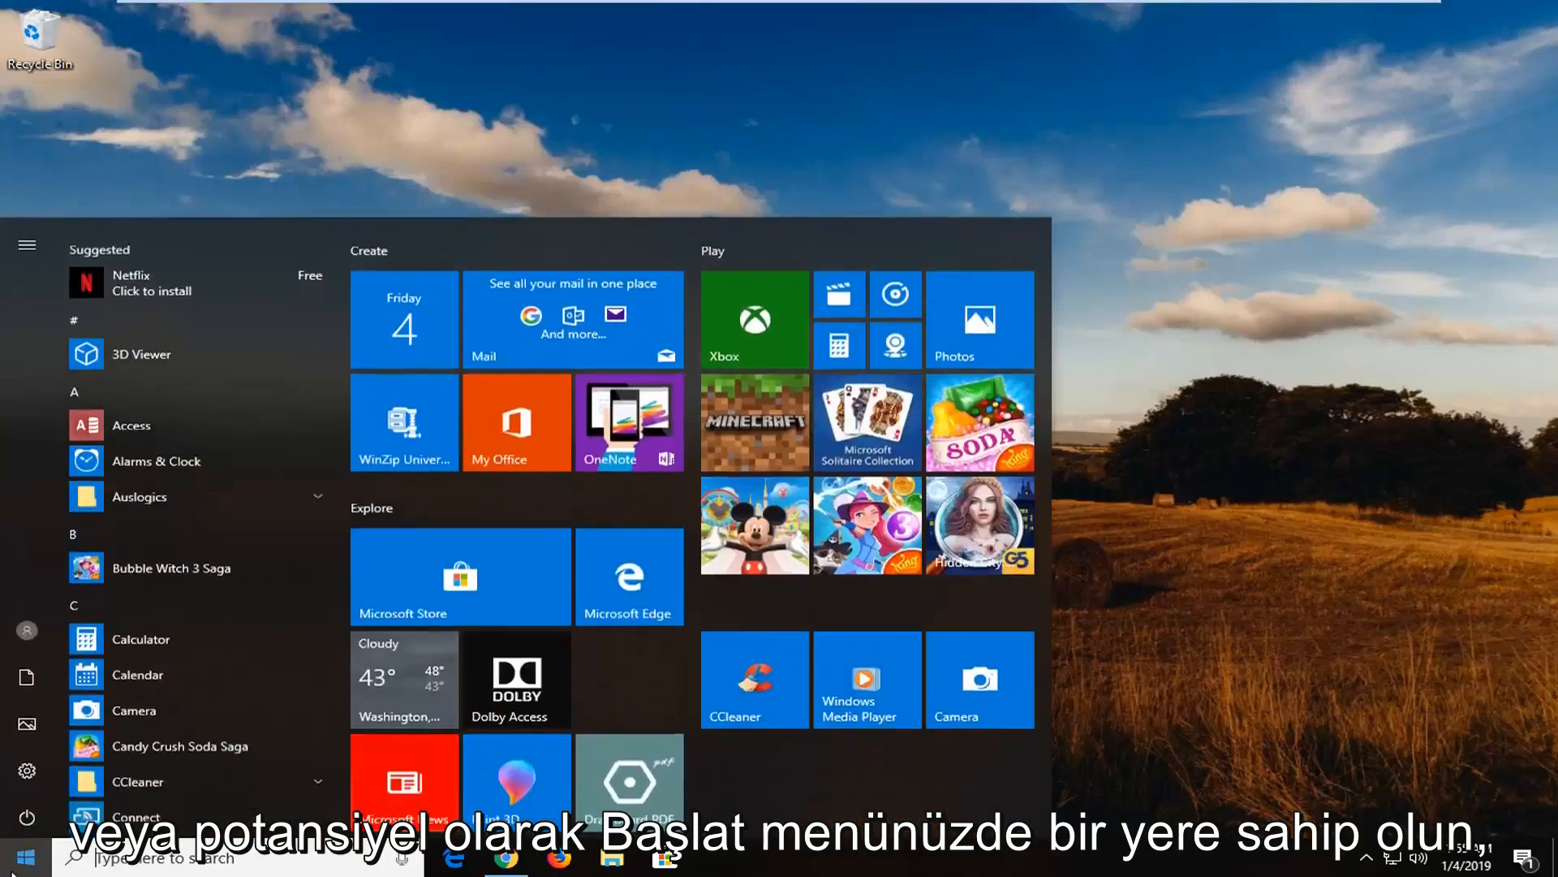
type("ccleaner")
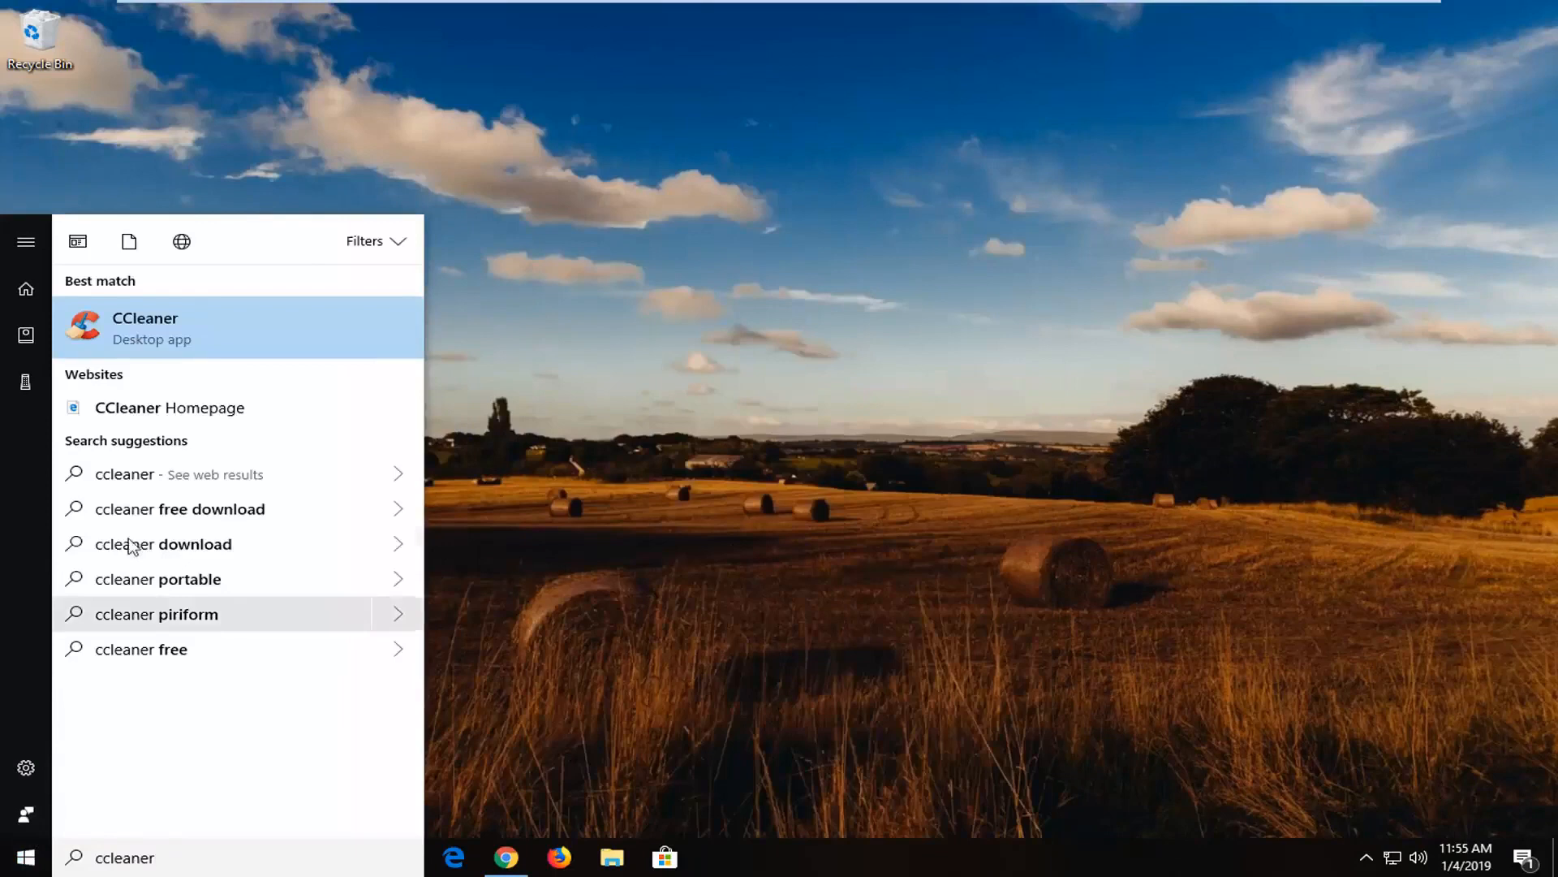
right_click(145, 328)
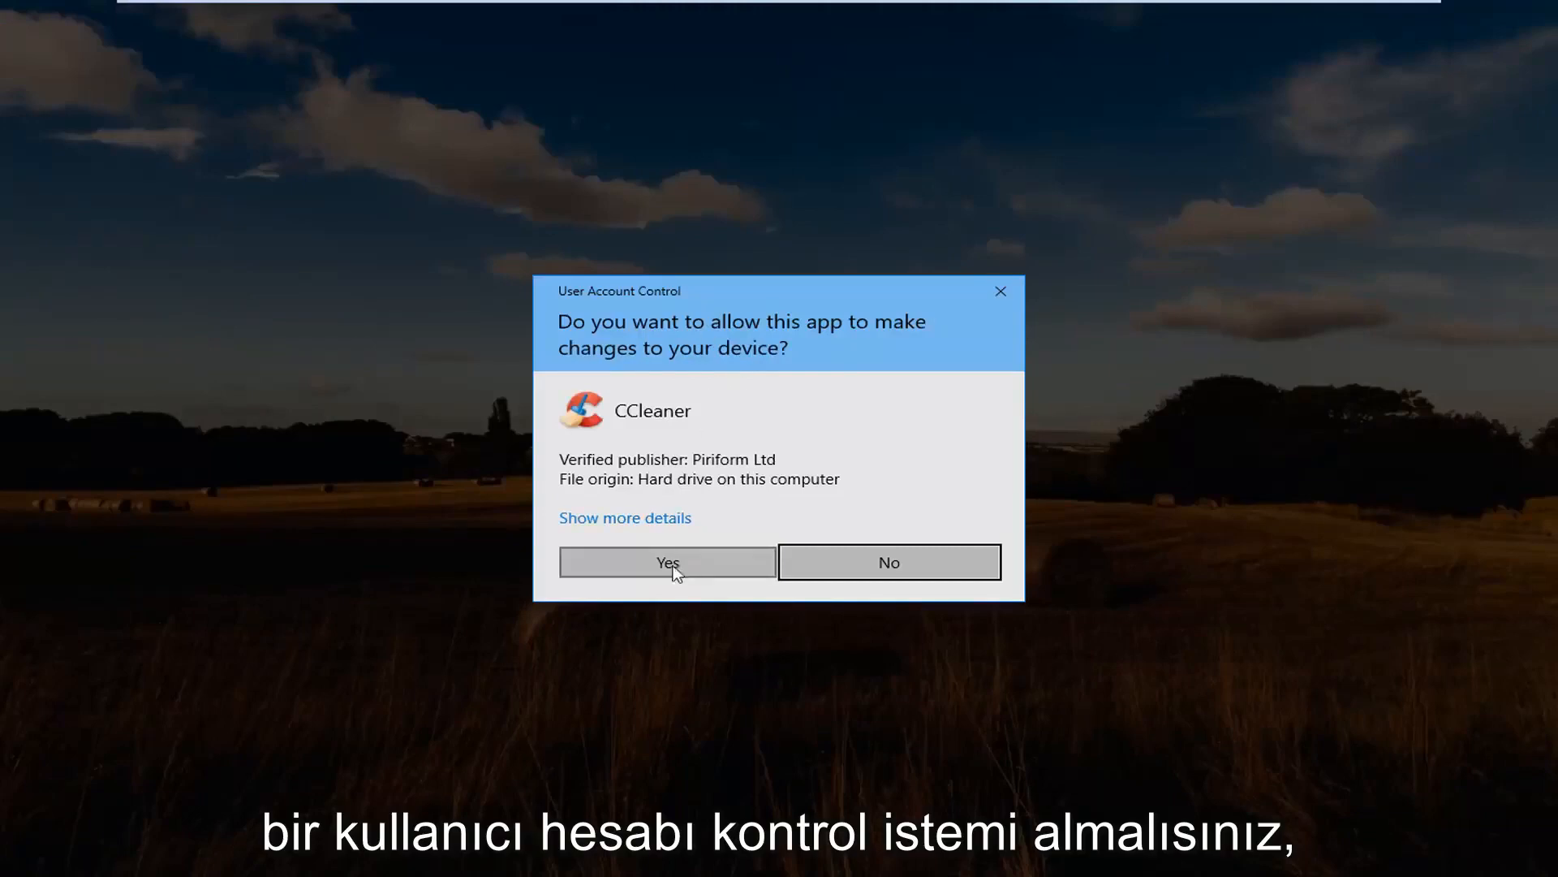
left_click(667, 562)
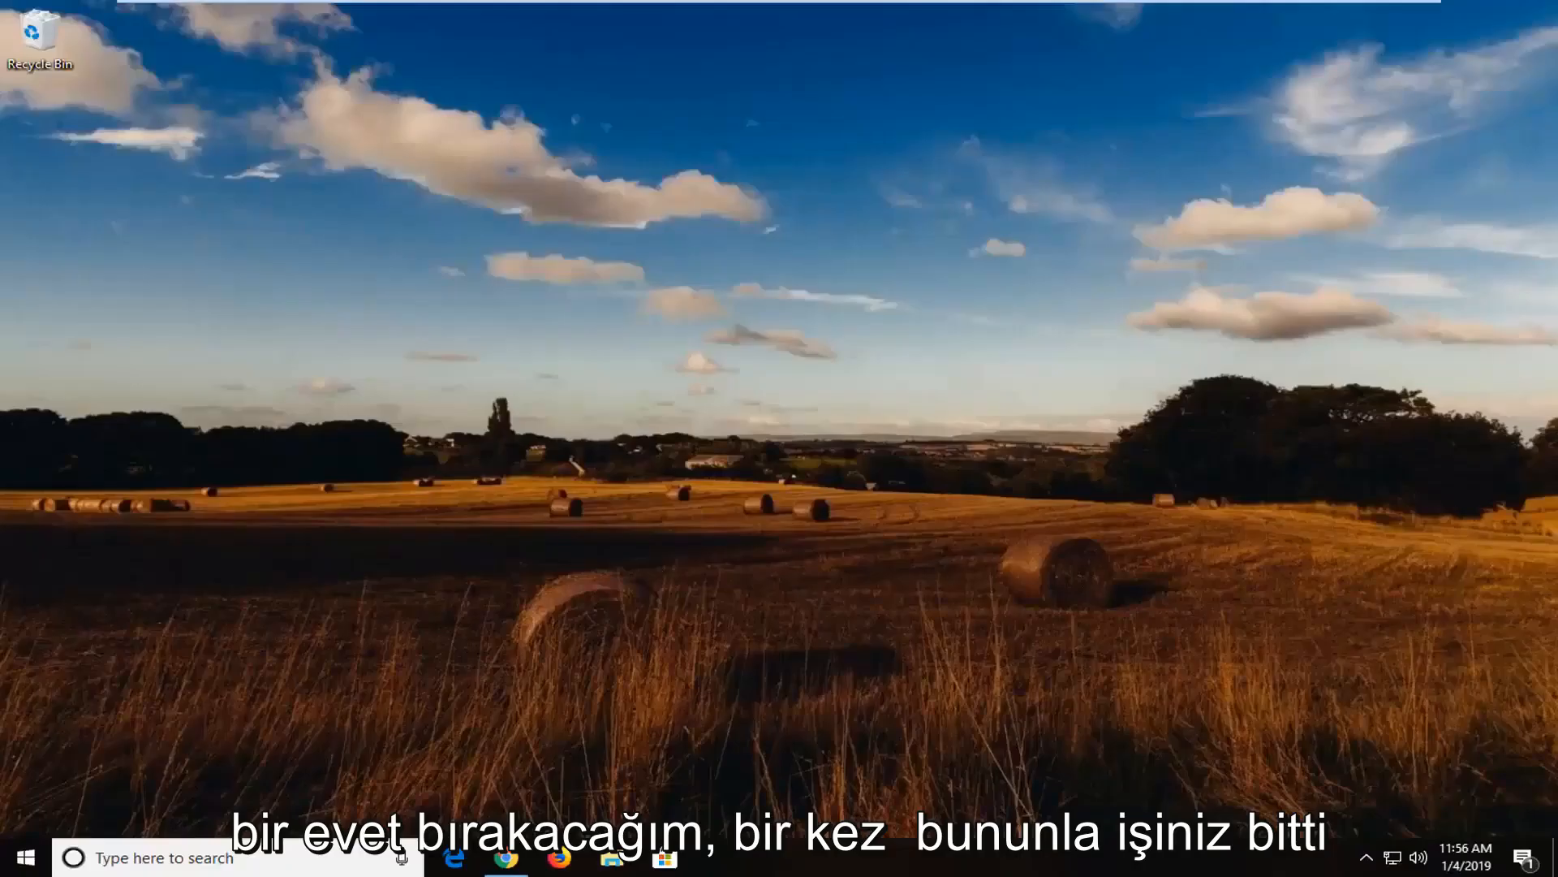
Close the CCleaner main window, returning to the desktop.
left_click(716, 858)
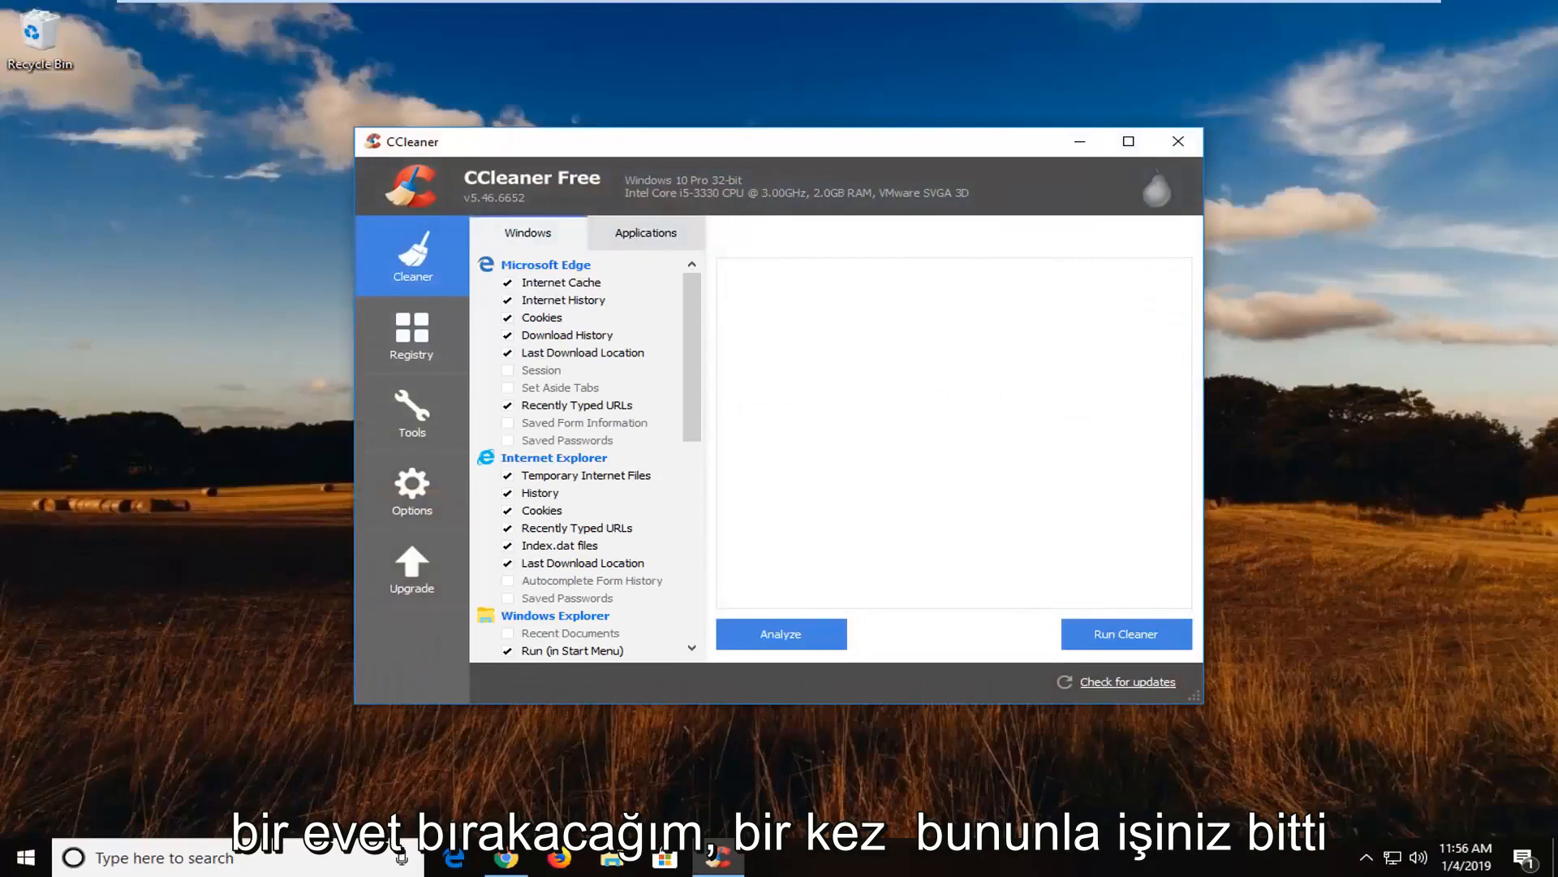
mouse_move(1146, 216)
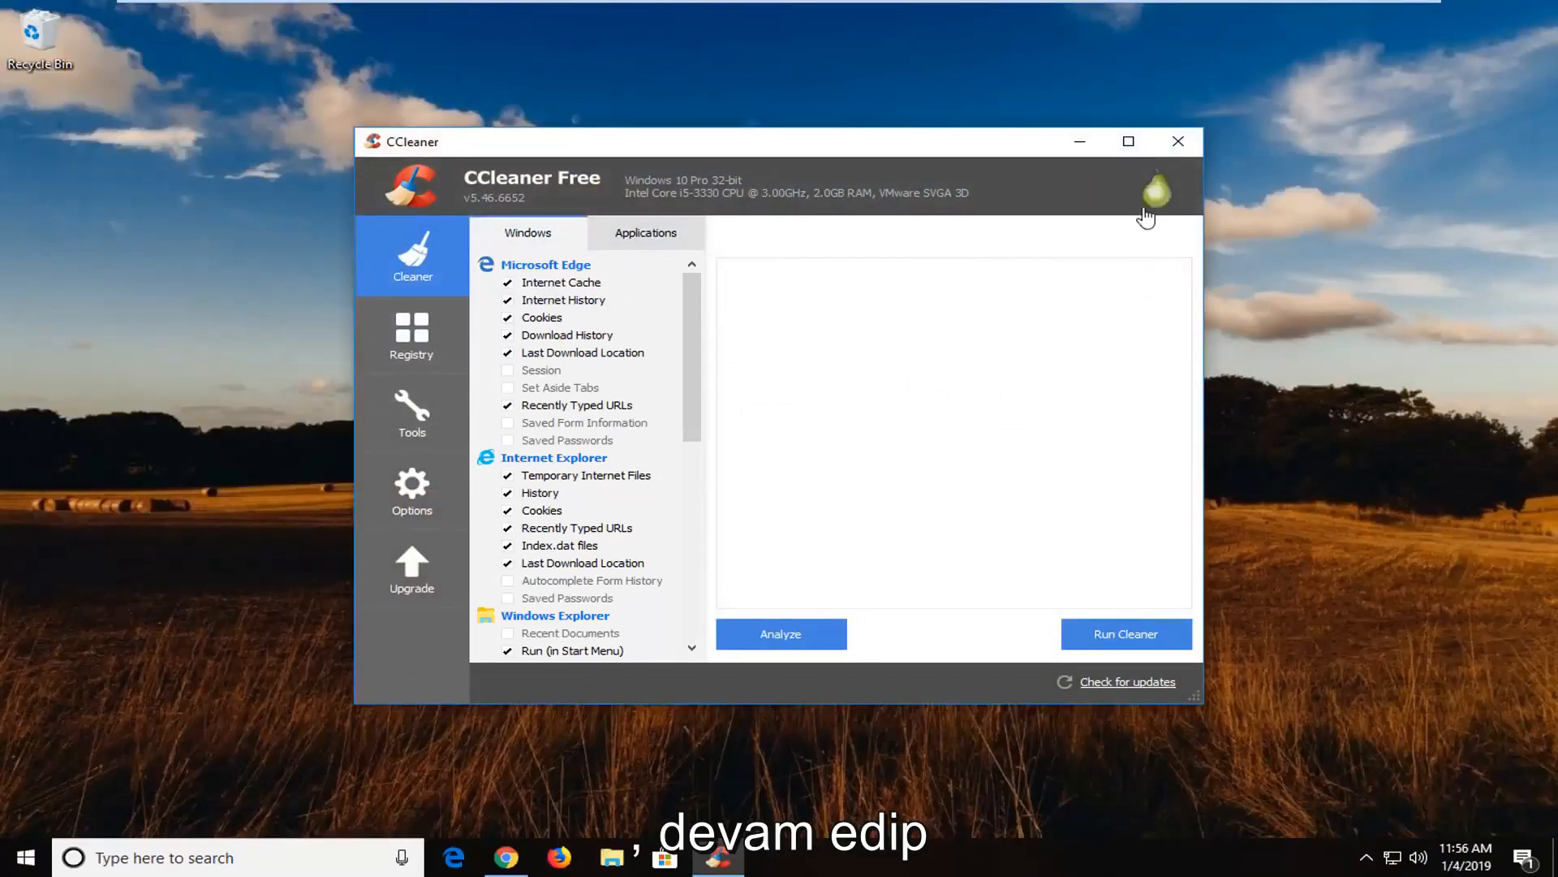
left_click(1178, 140)
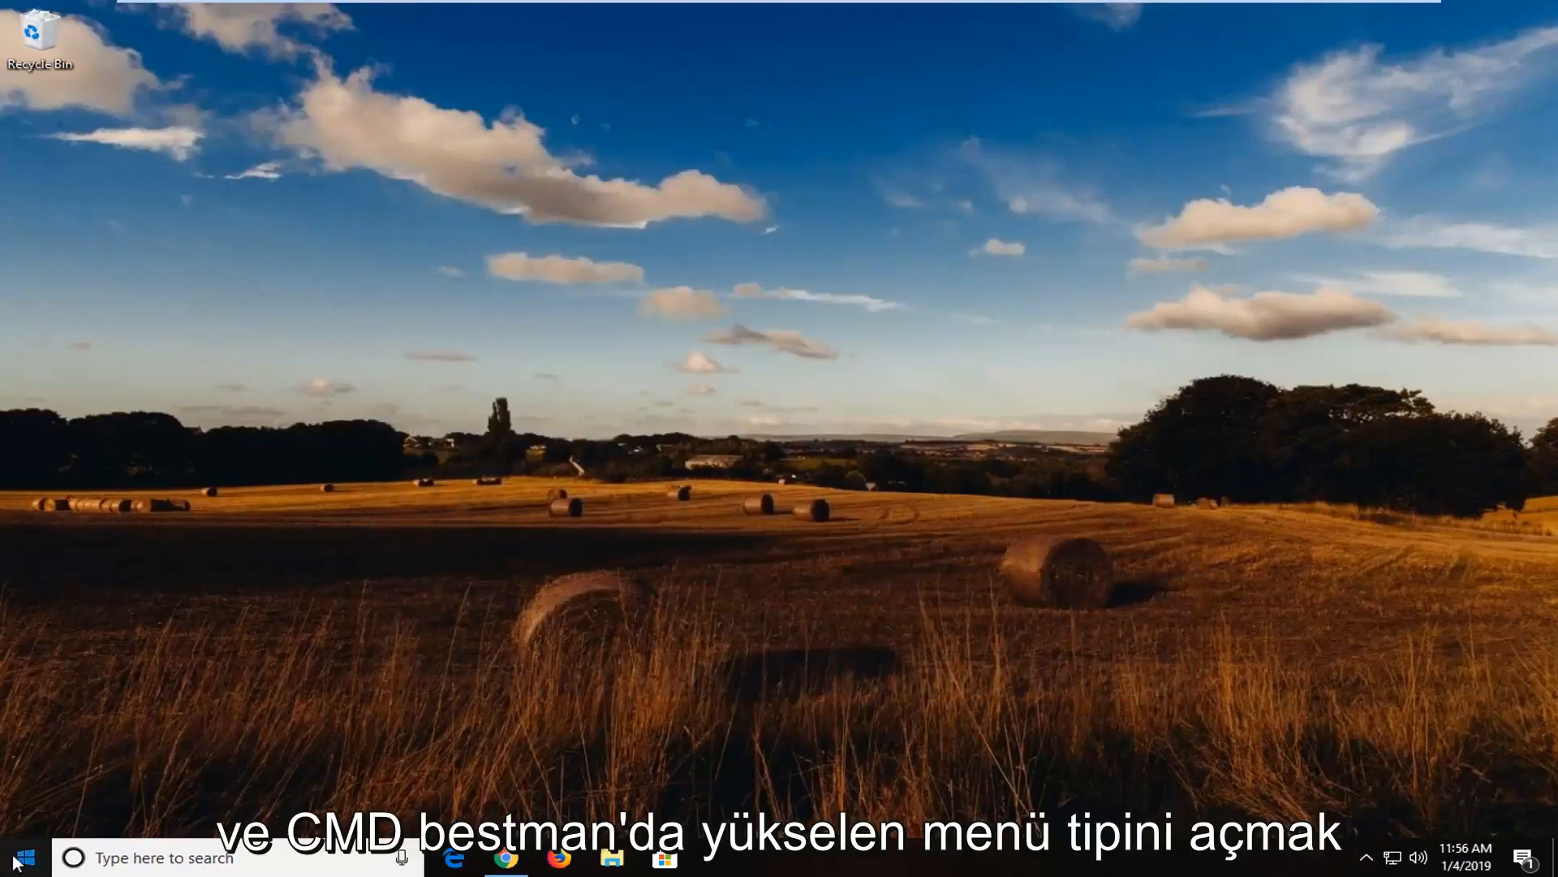
Launch an administrator Command Prompt from Start search 'cmd' and approve the UAC prompt.
type("cmd")
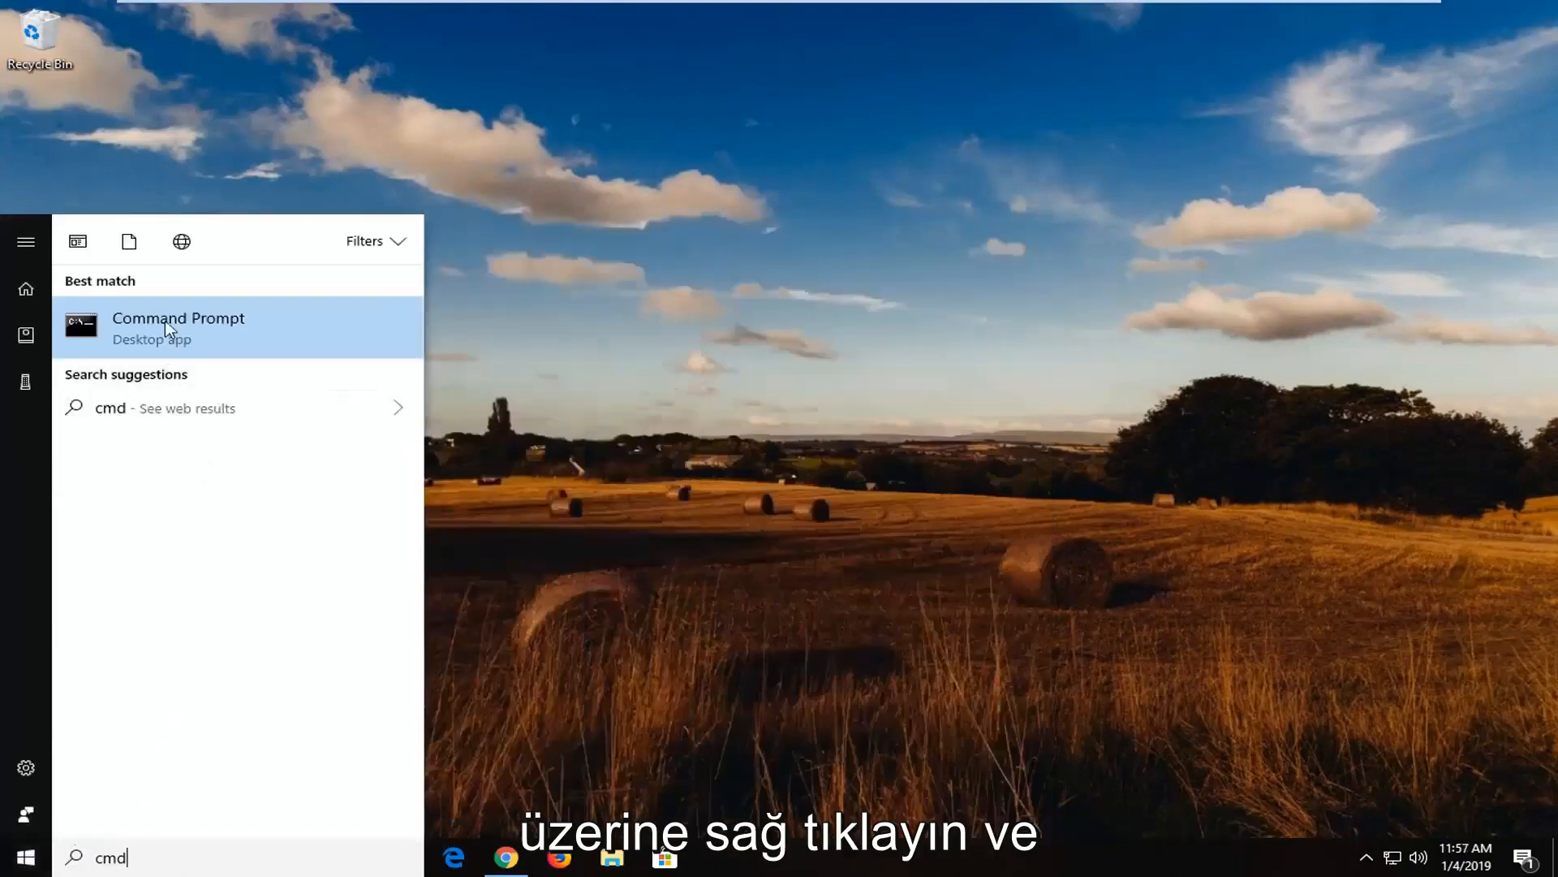
mouse_move(227, 342)
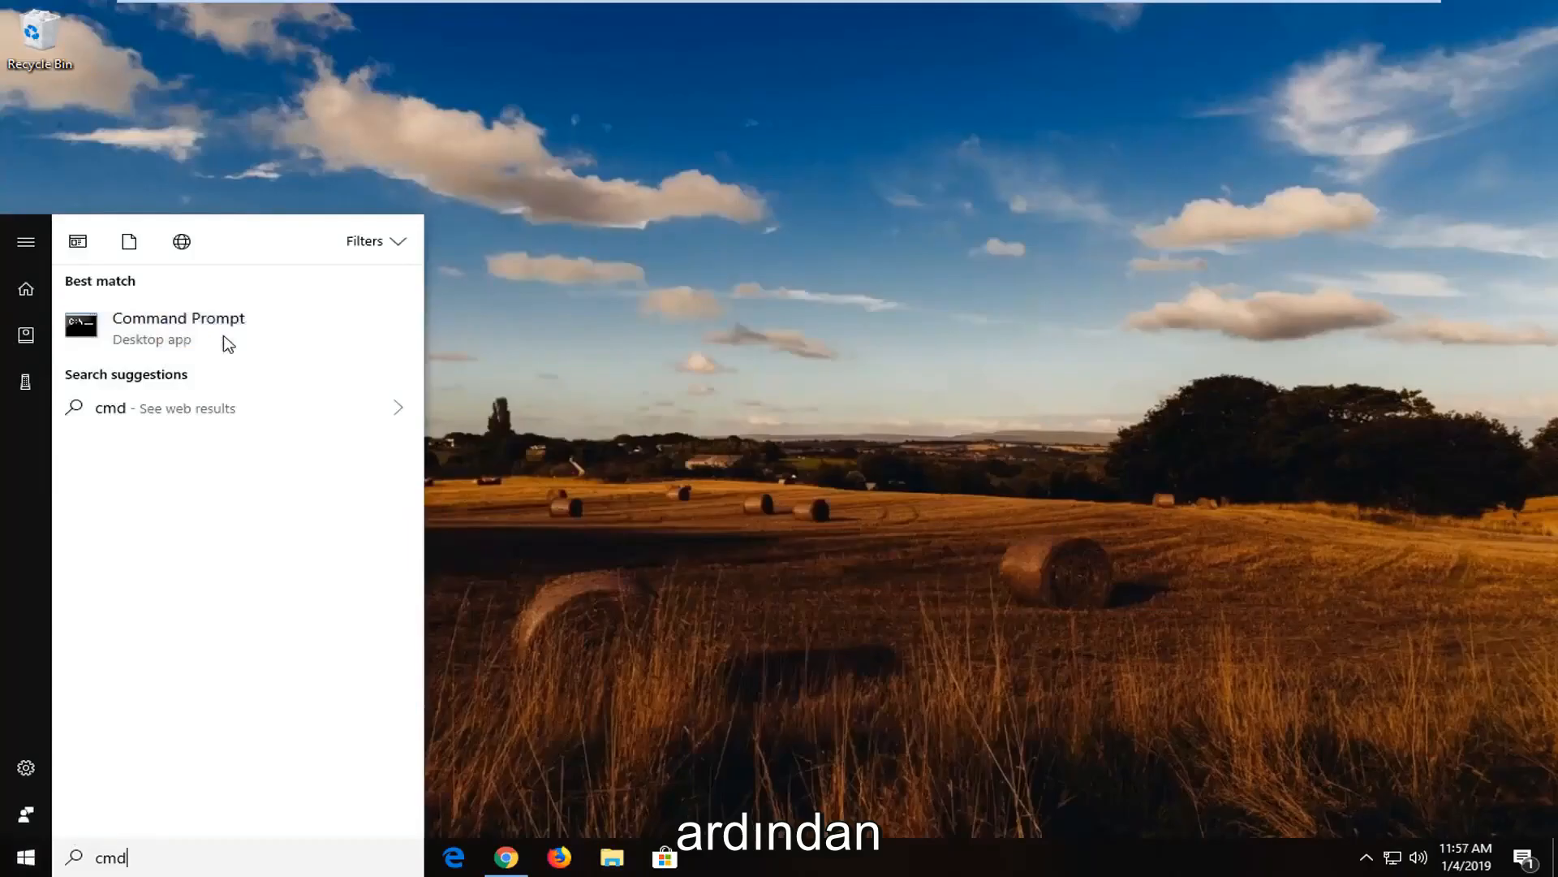
left_click(179, 318)
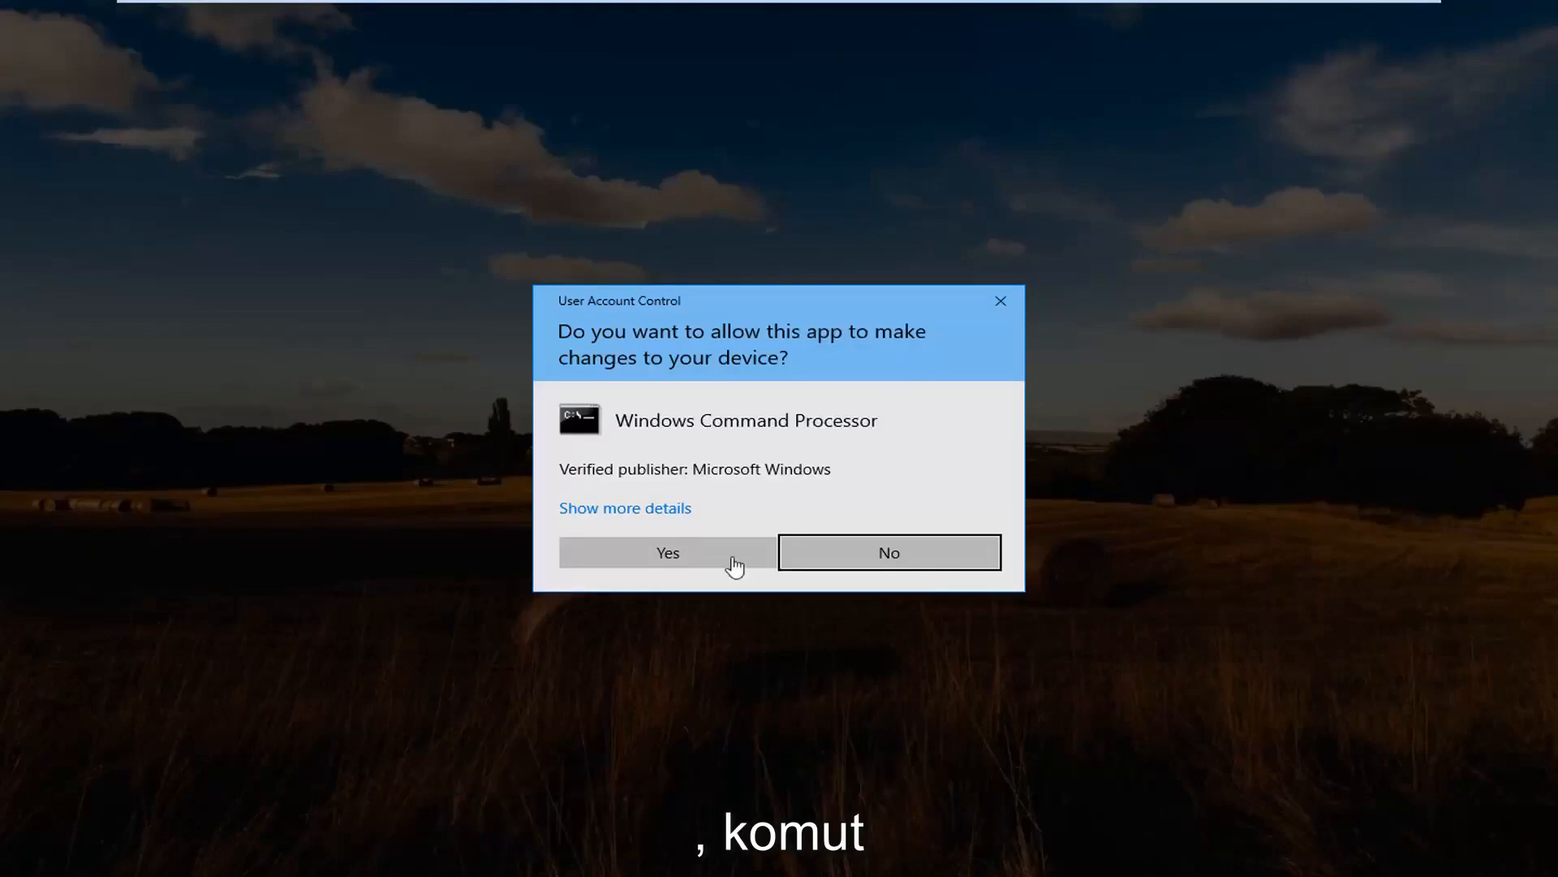
left_click(668, 552)
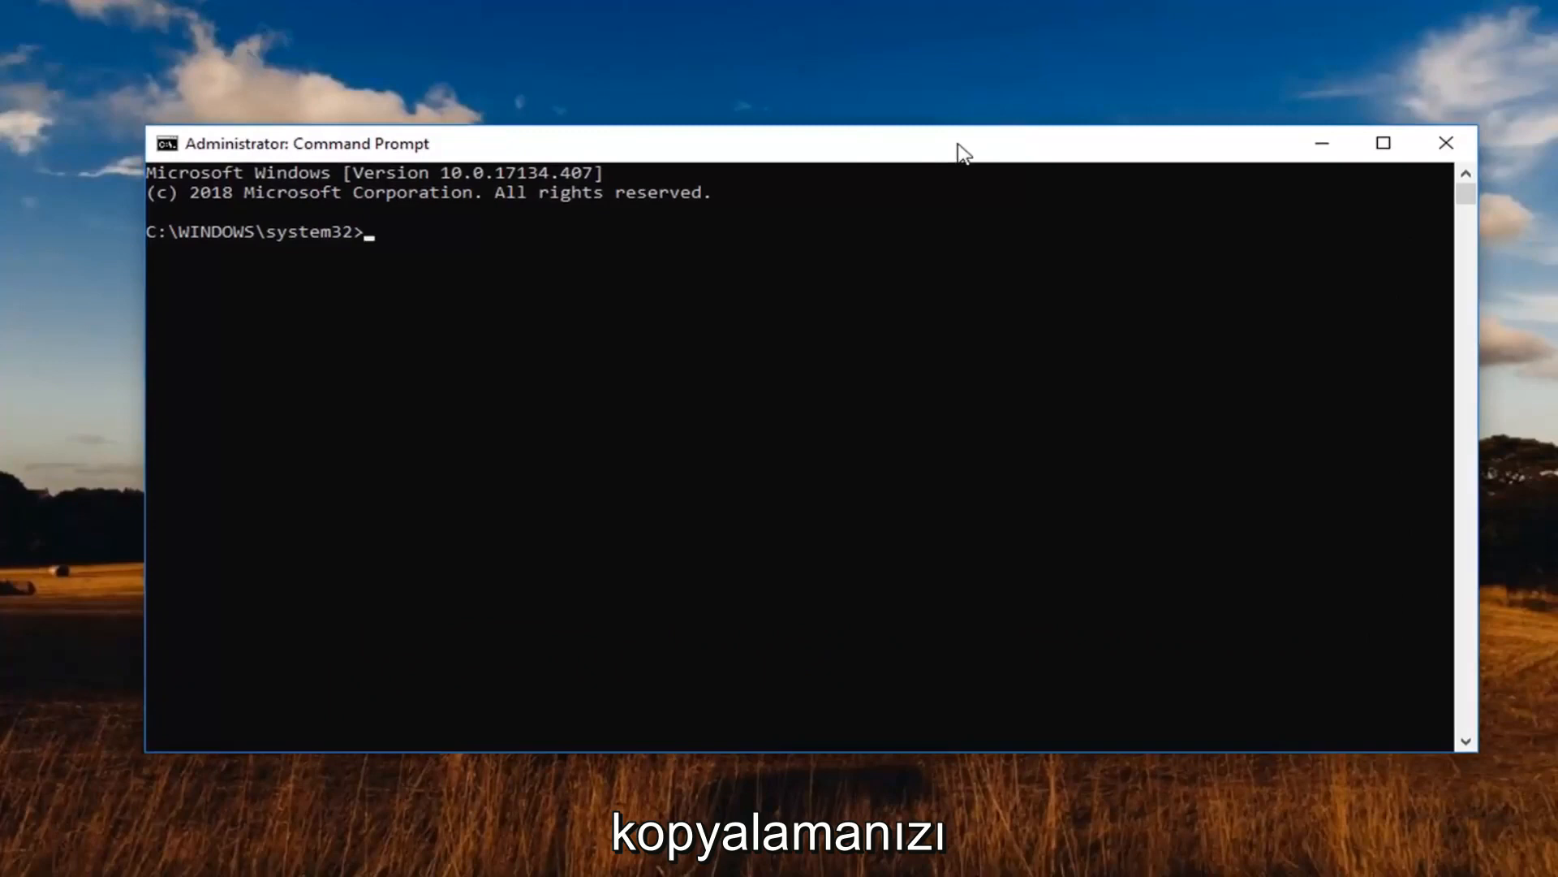
mouse_move(711, 154)
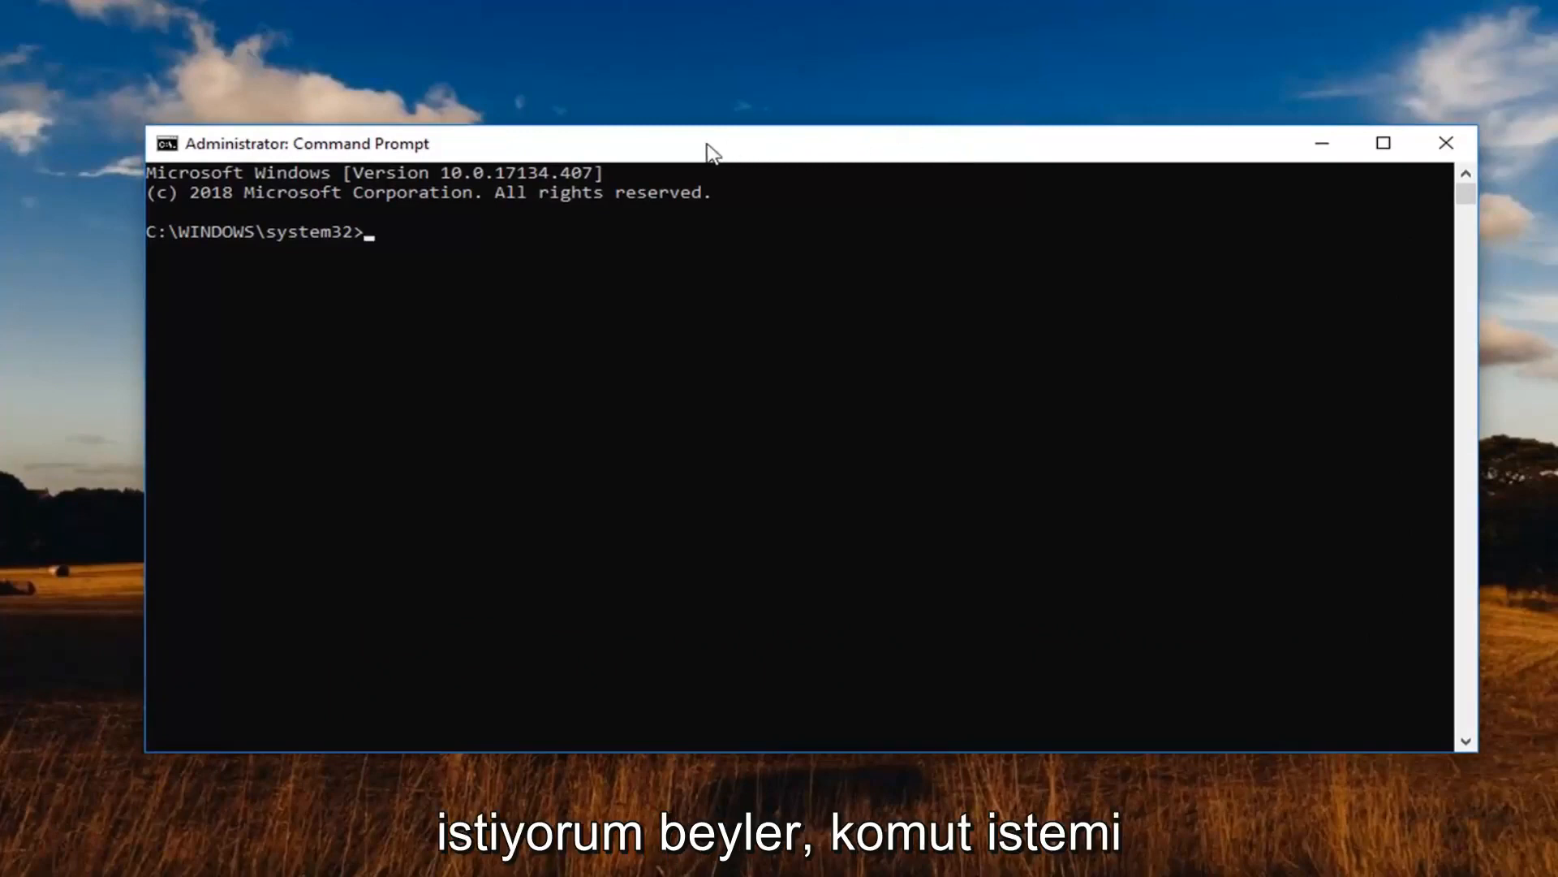
Run net stop http via Edit > Paste and confirm stopping HTTP and its dependent services with y.
right_click(706, 150)
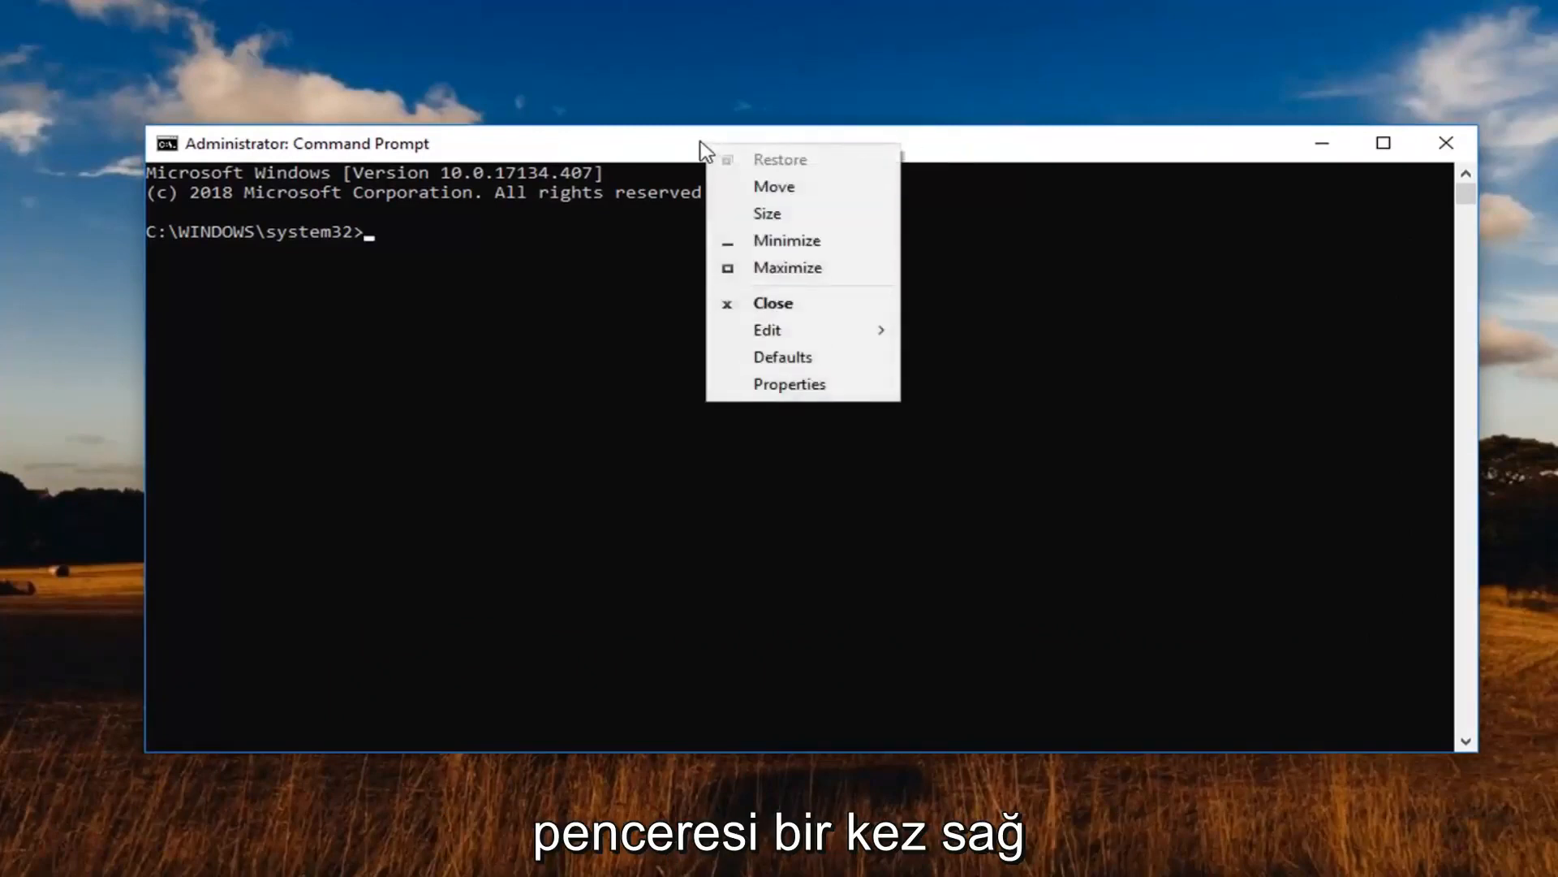
left_click(766, 330)
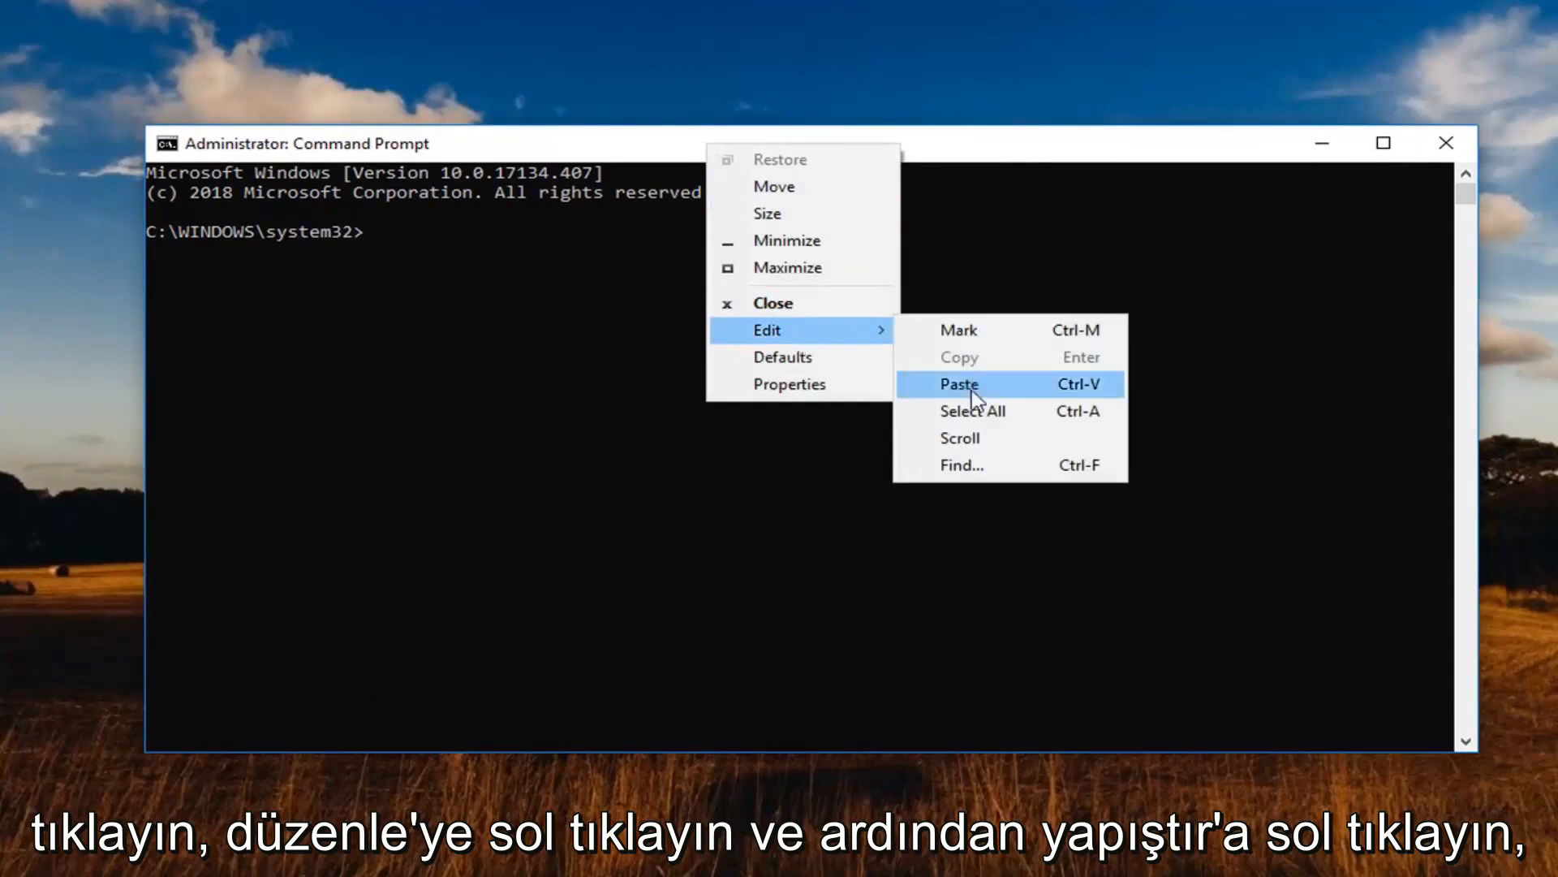
left_click(957, 385)
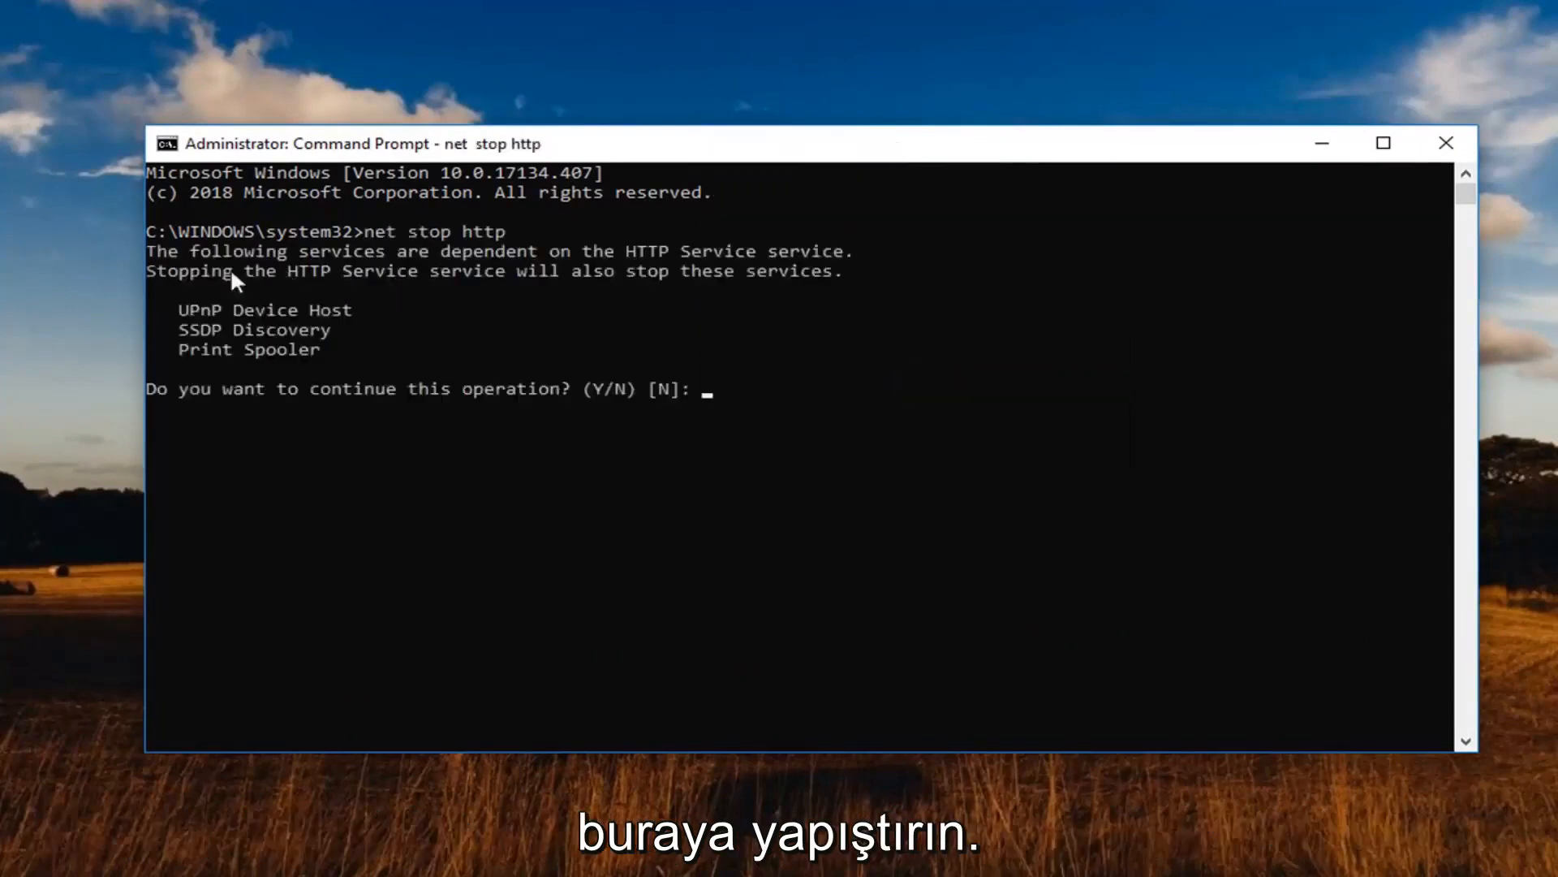
mouse_move(711, 429)
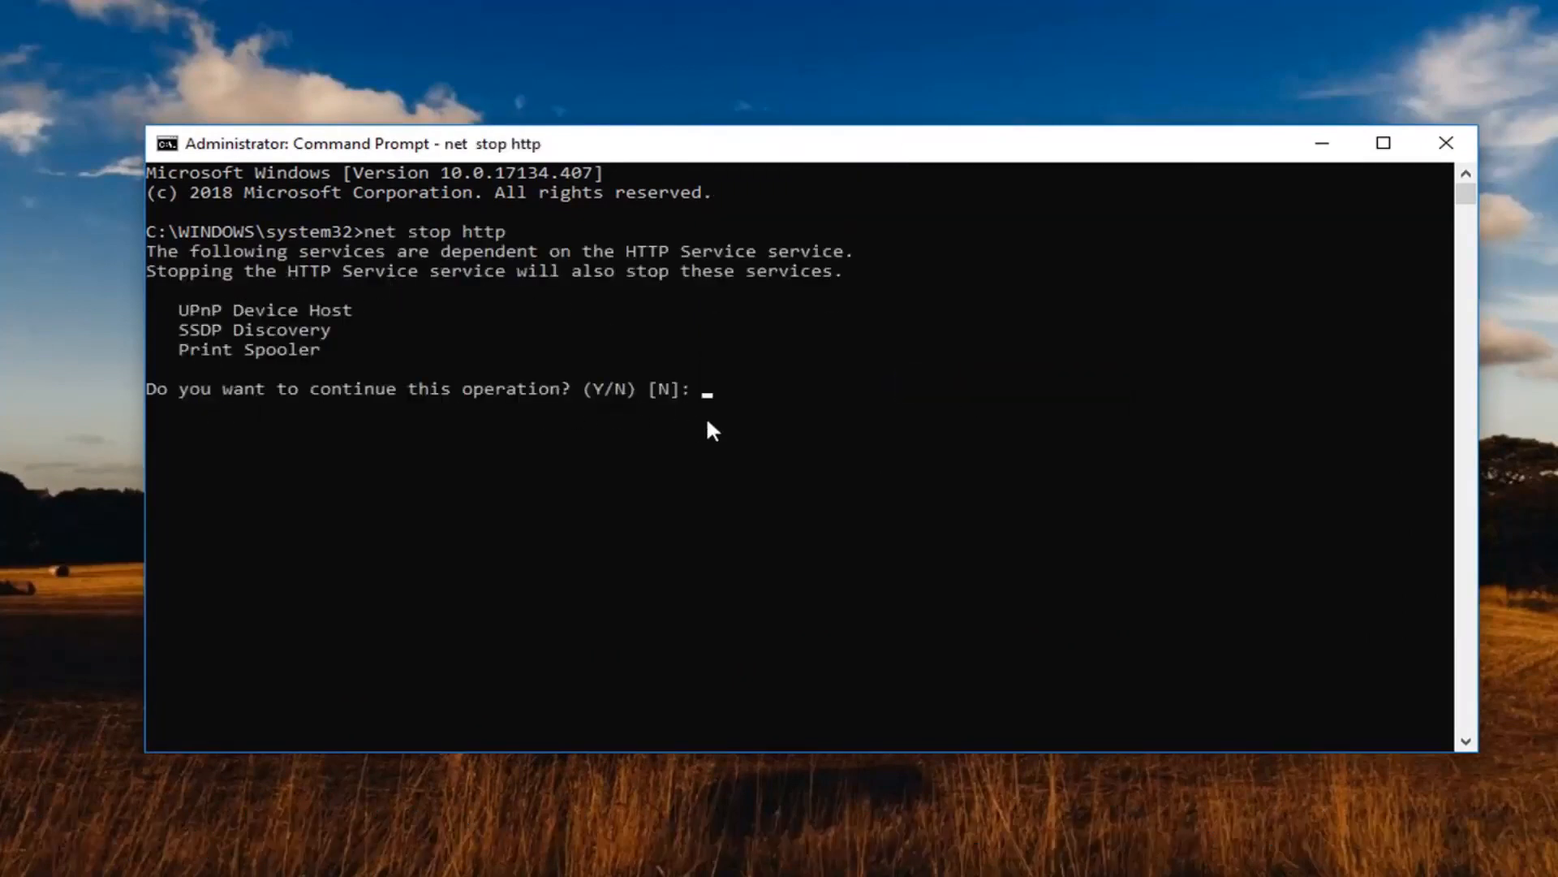
type("y")
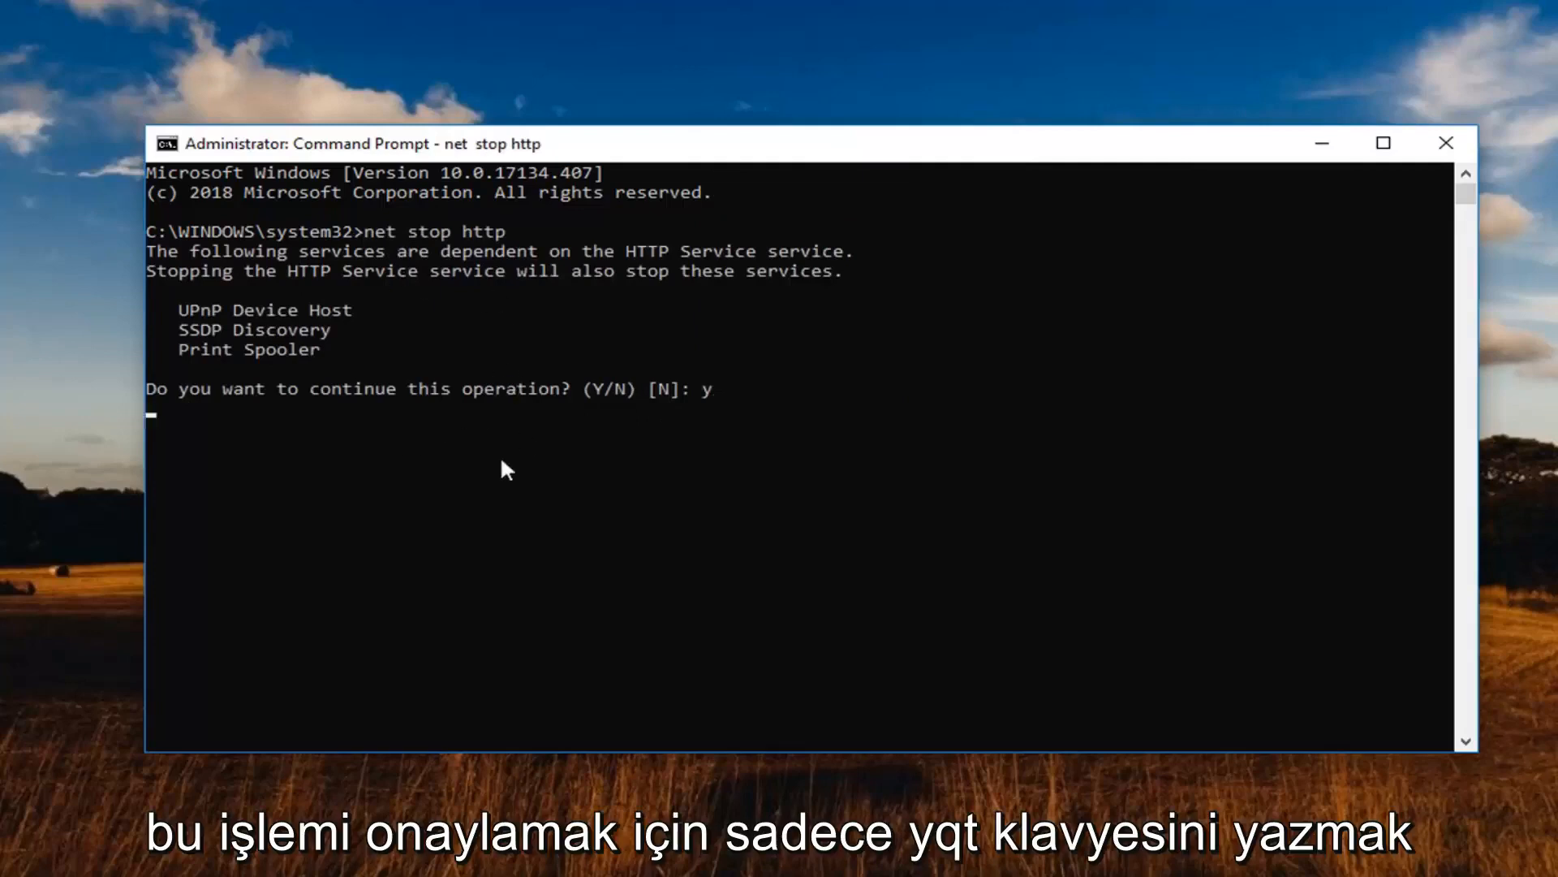
key("enter")
type("regedit")
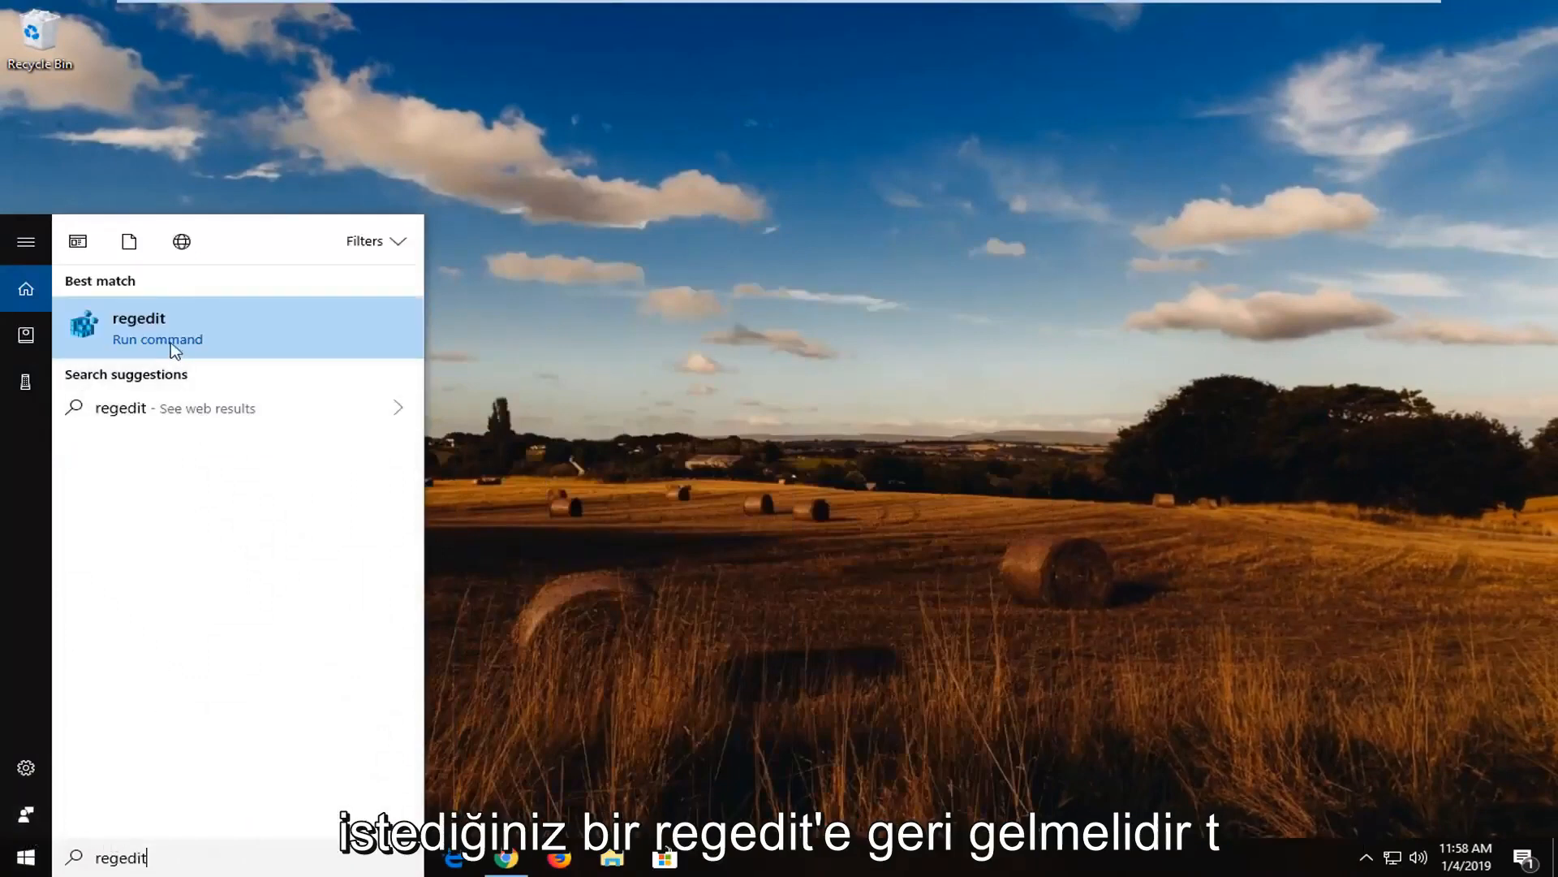
Launch regedit as administrator from the Start results and approve the UAC prompt.
right_click(138, 328)
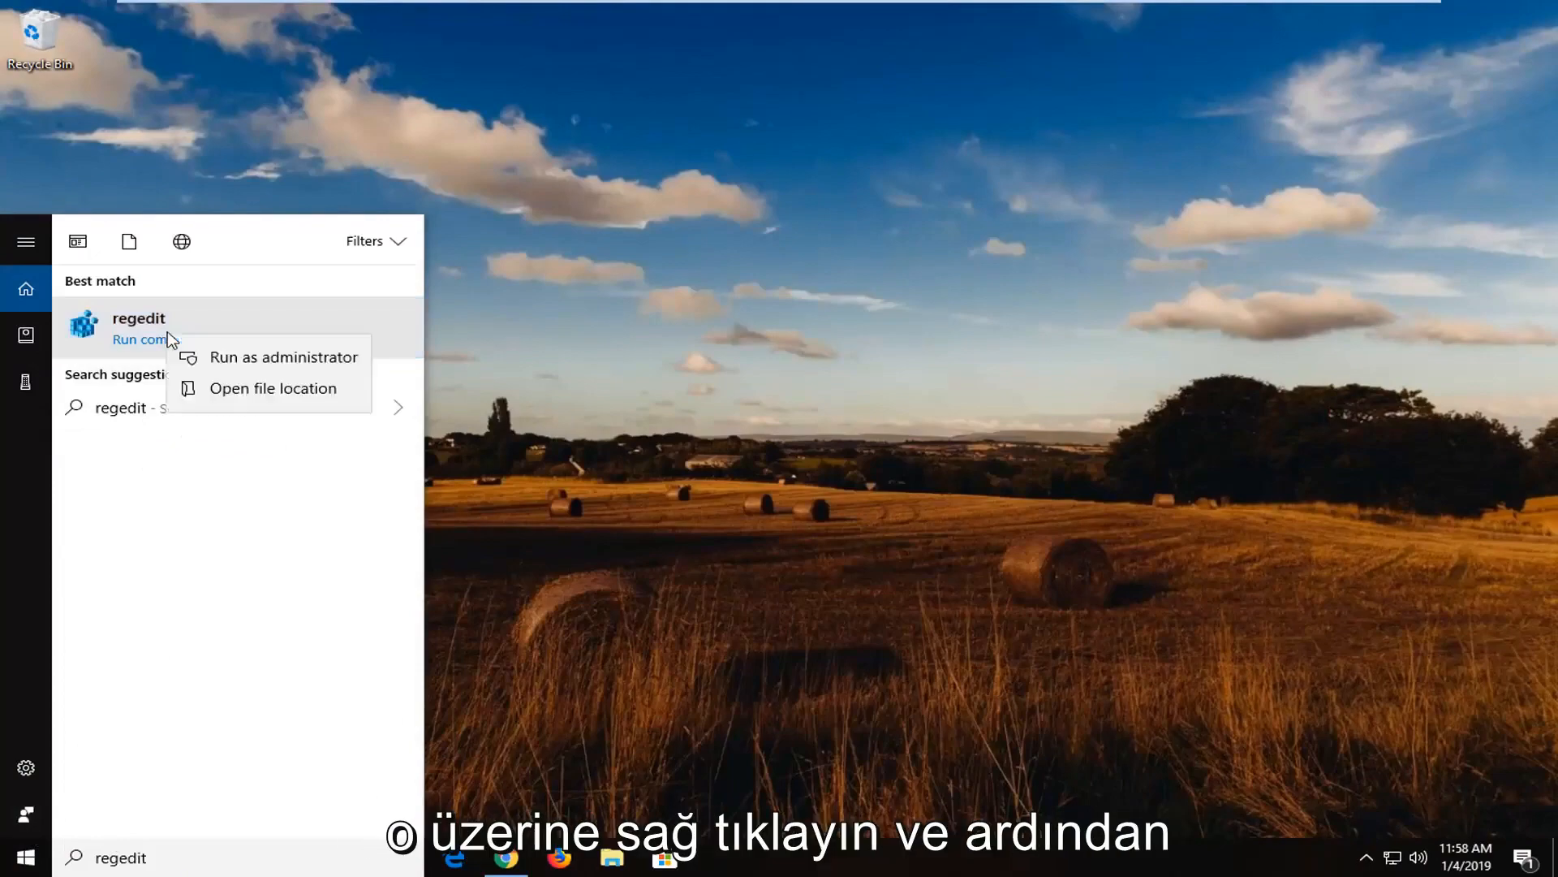
left_click(282, 357)
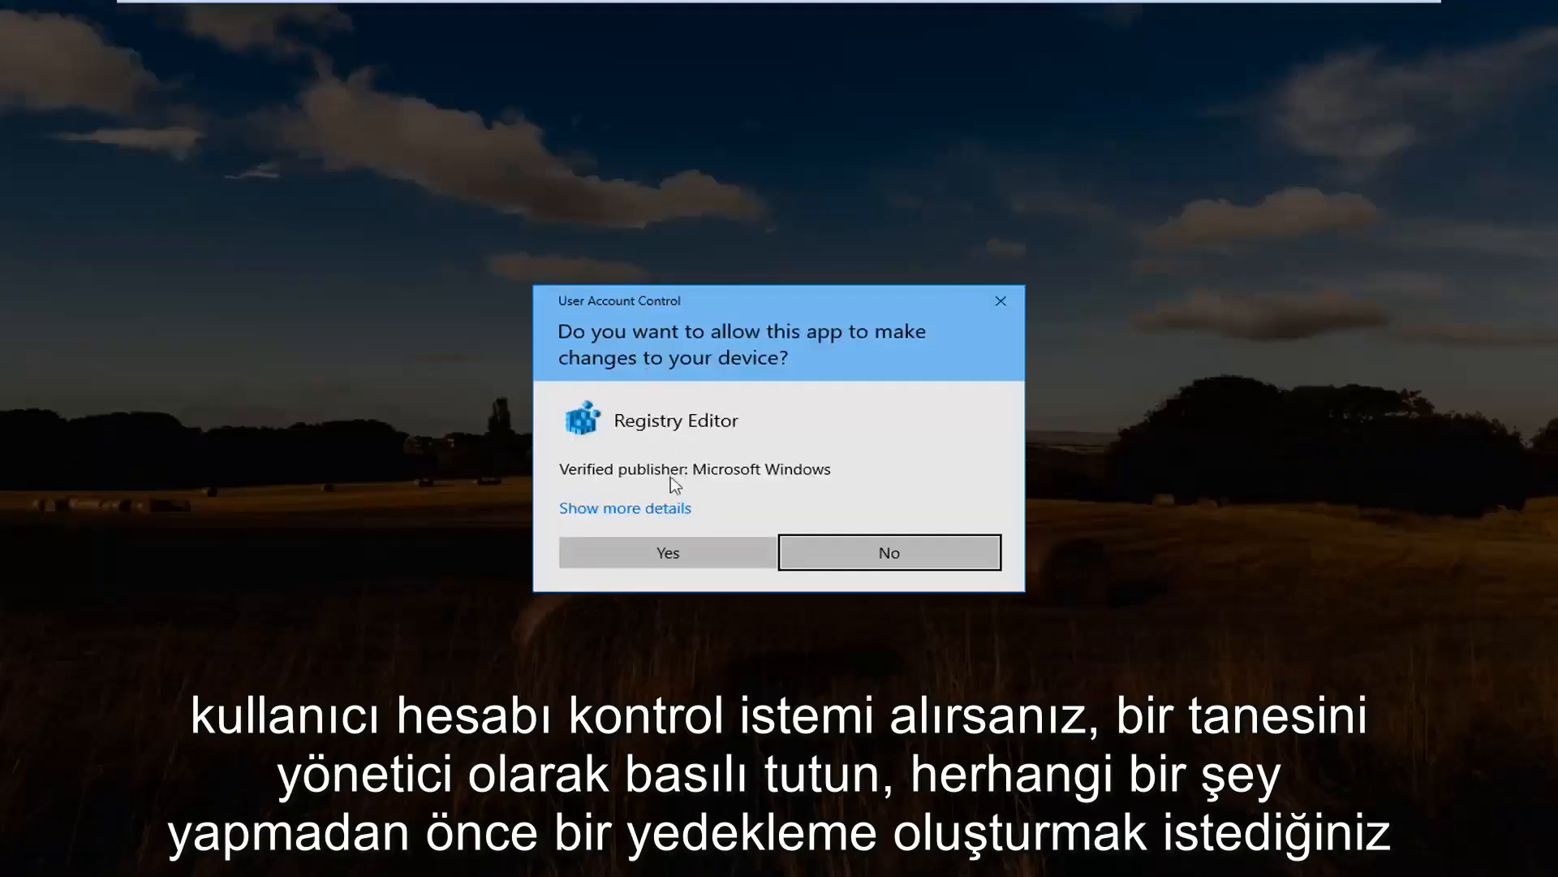
left_click(667, 552)
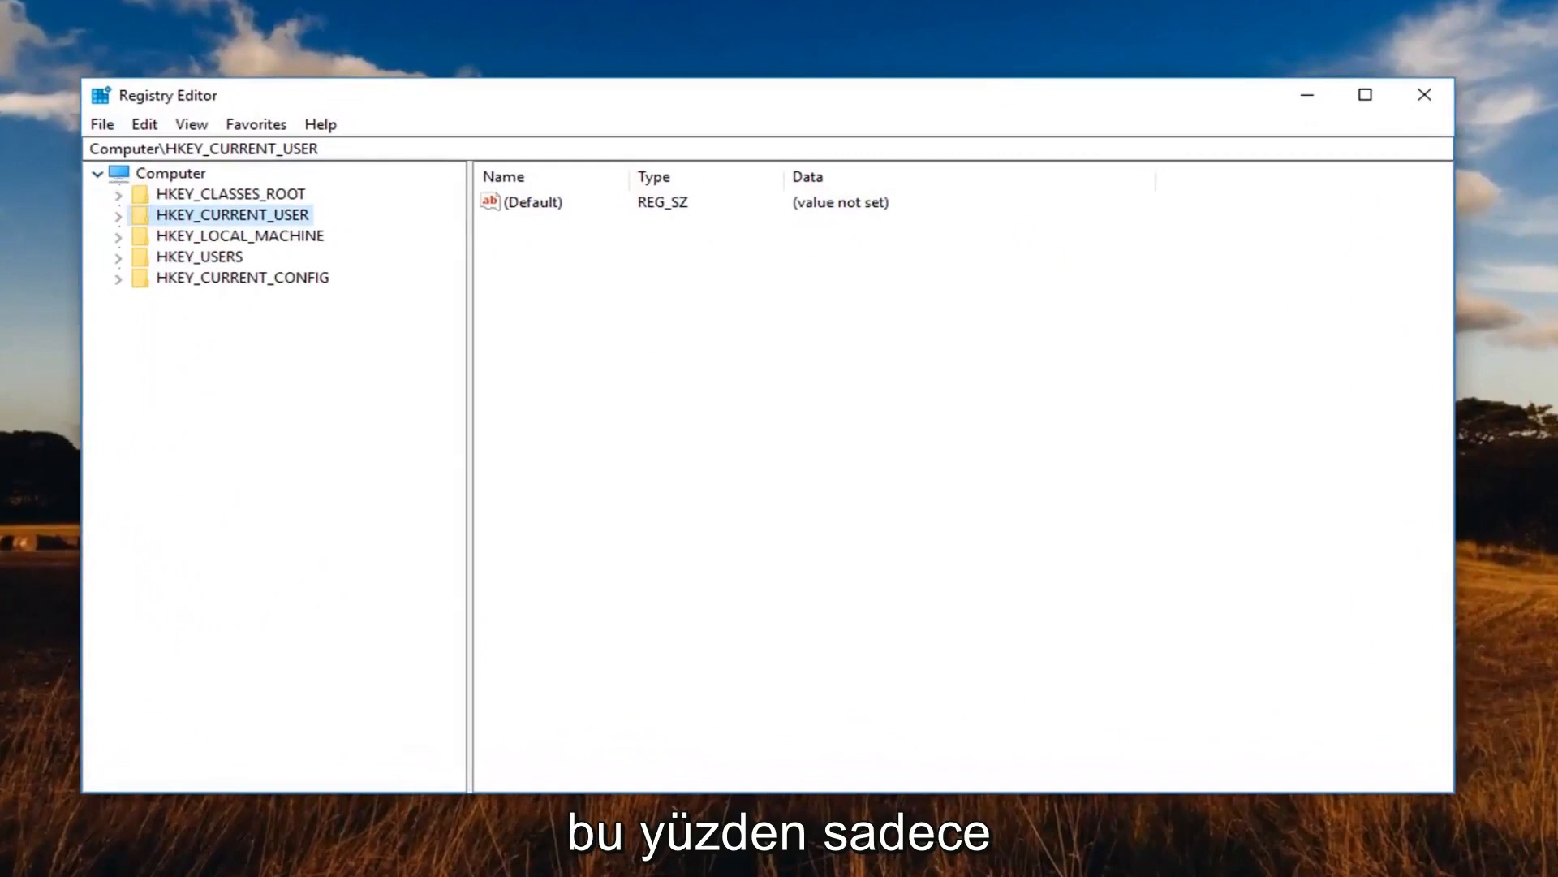
Bring up File > Import Registry File and cancel it without loading anything.
left_click(101, 123)
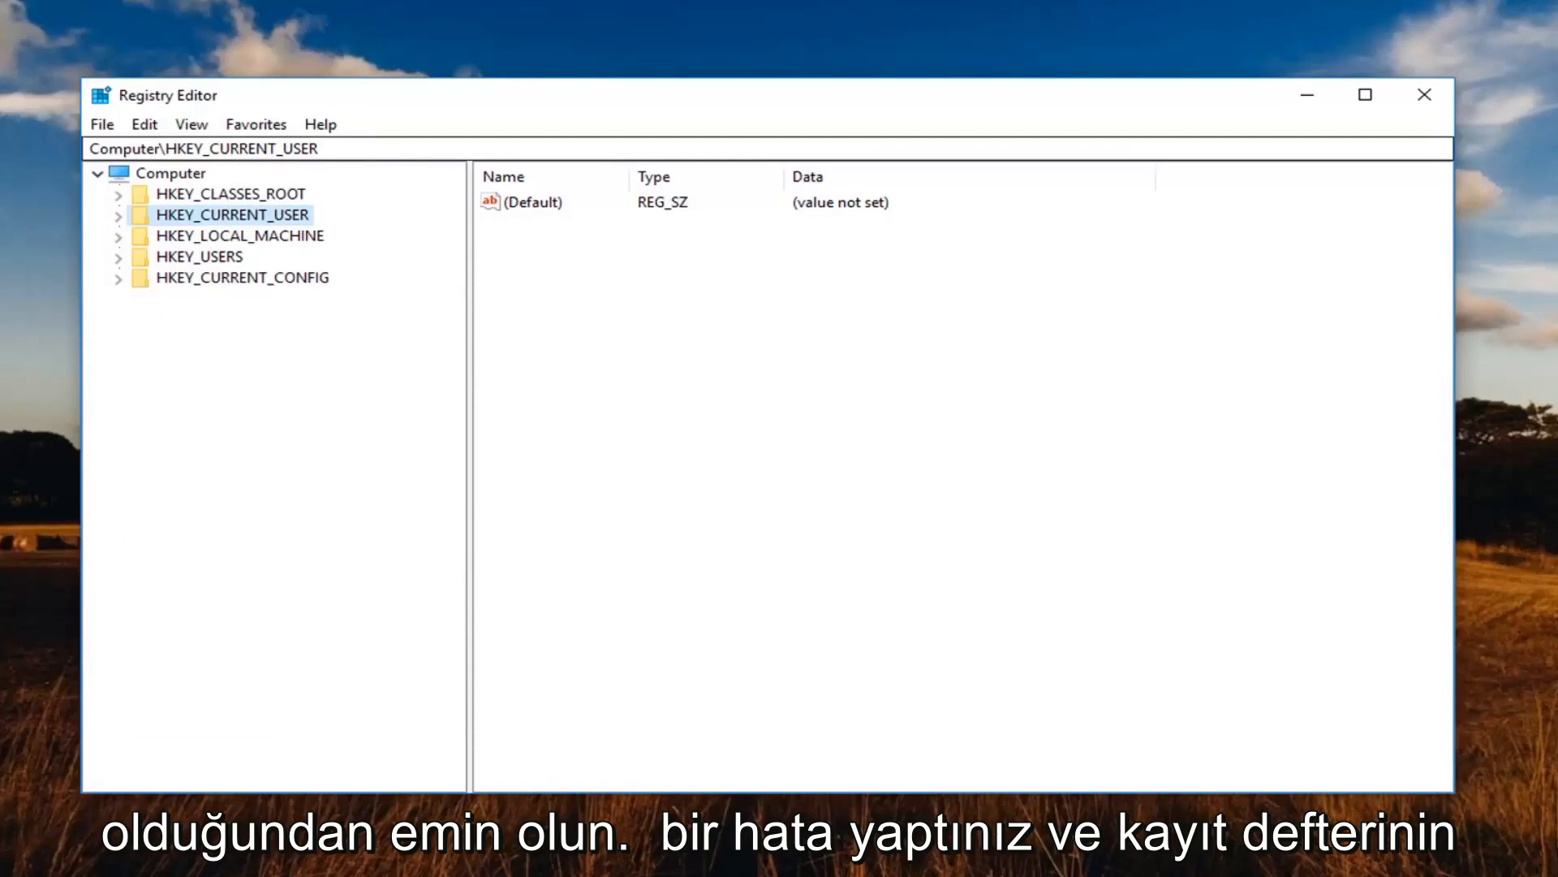
mouse_move(103, 130)
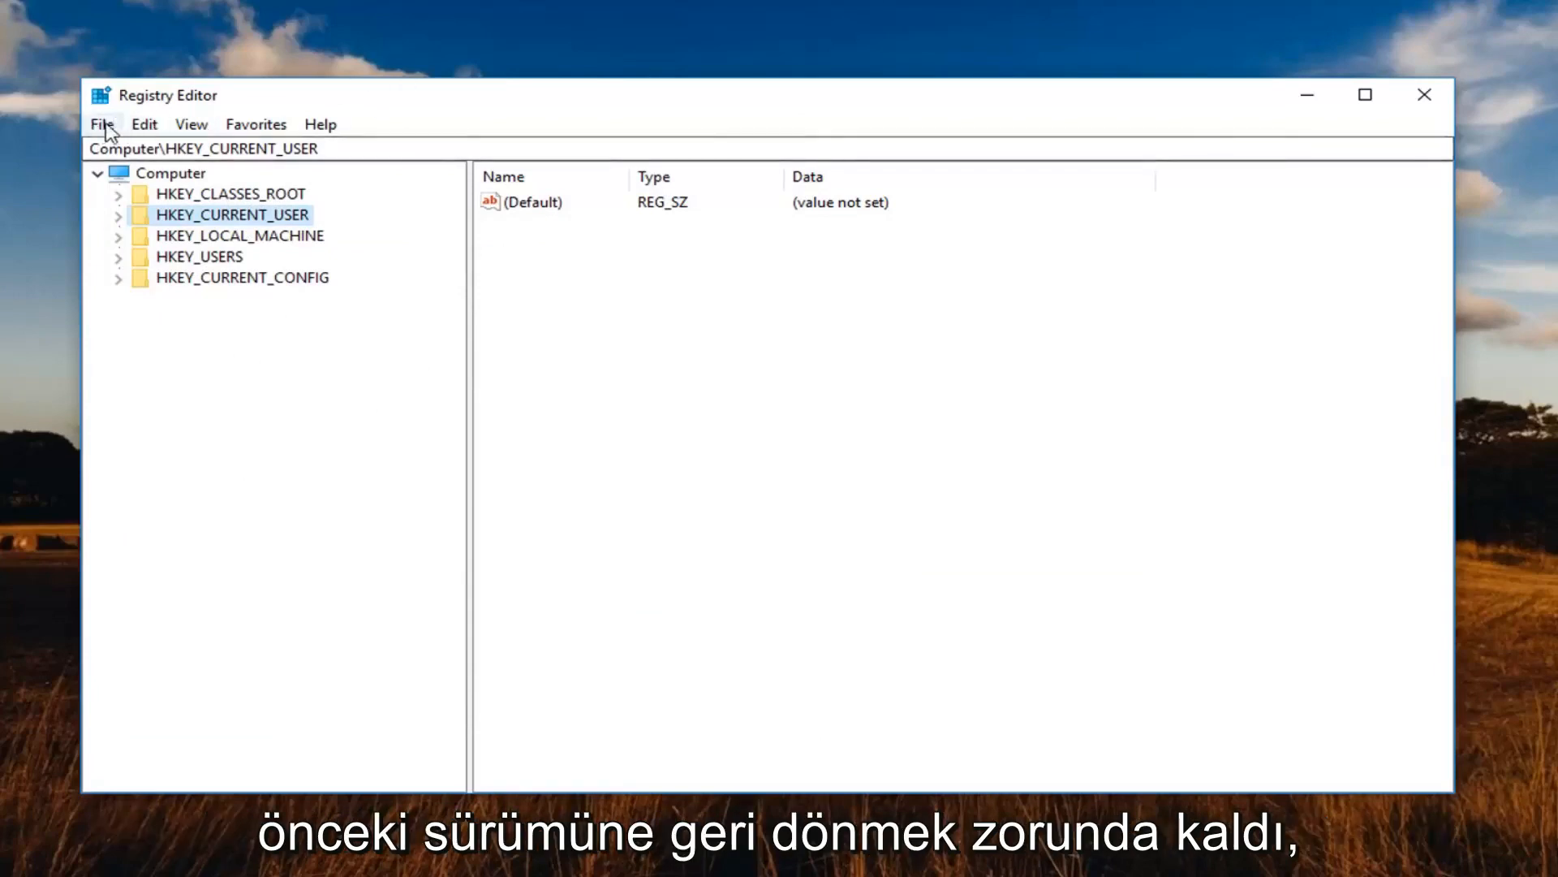
left_click(100, 123)
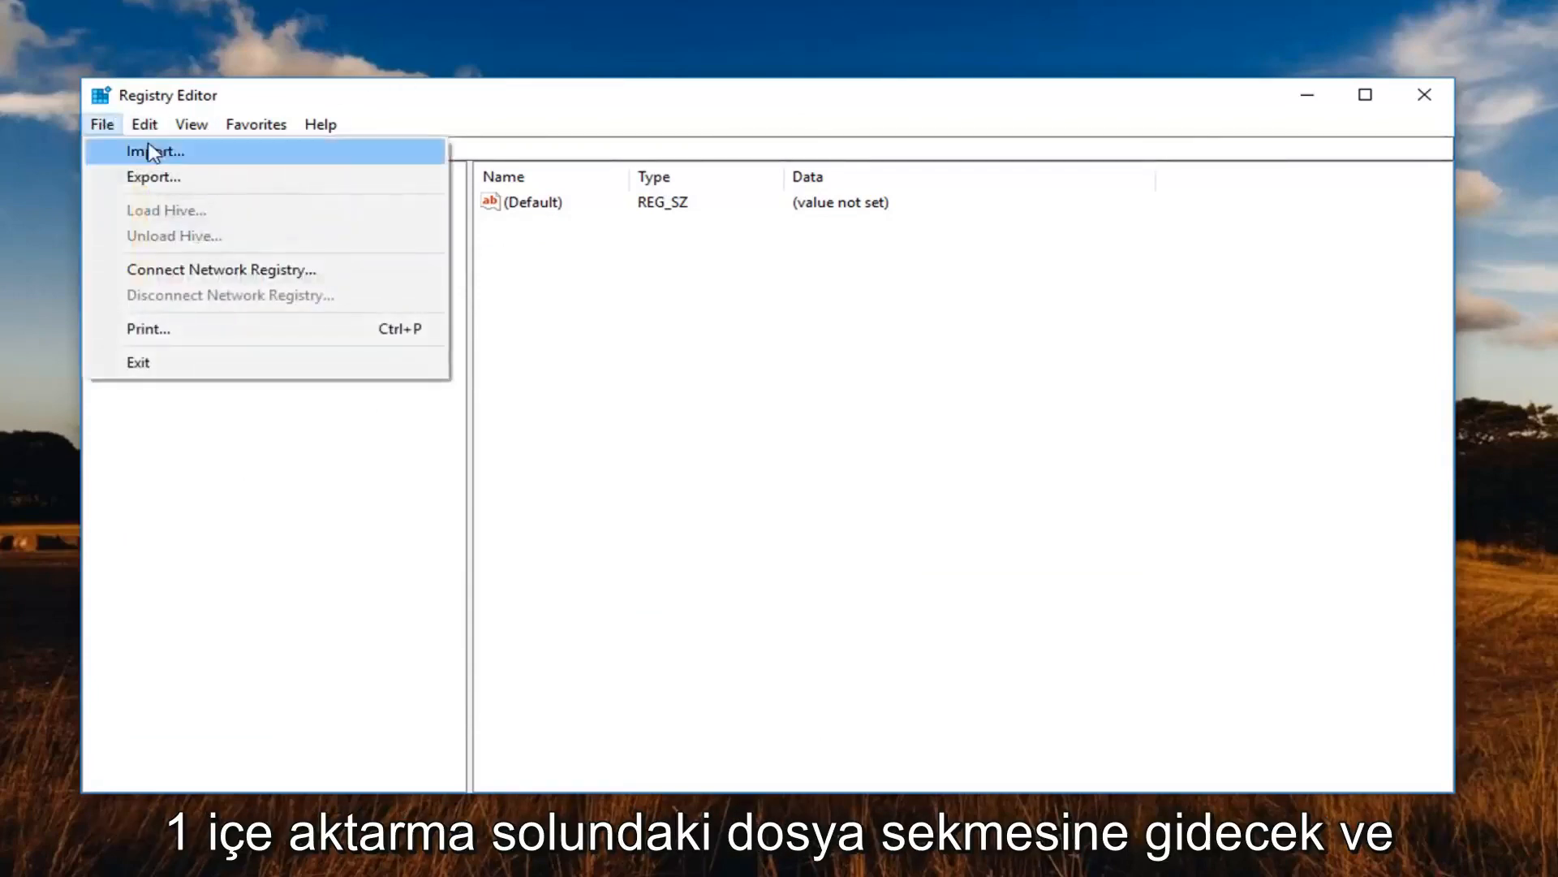
left_click(153, 151)
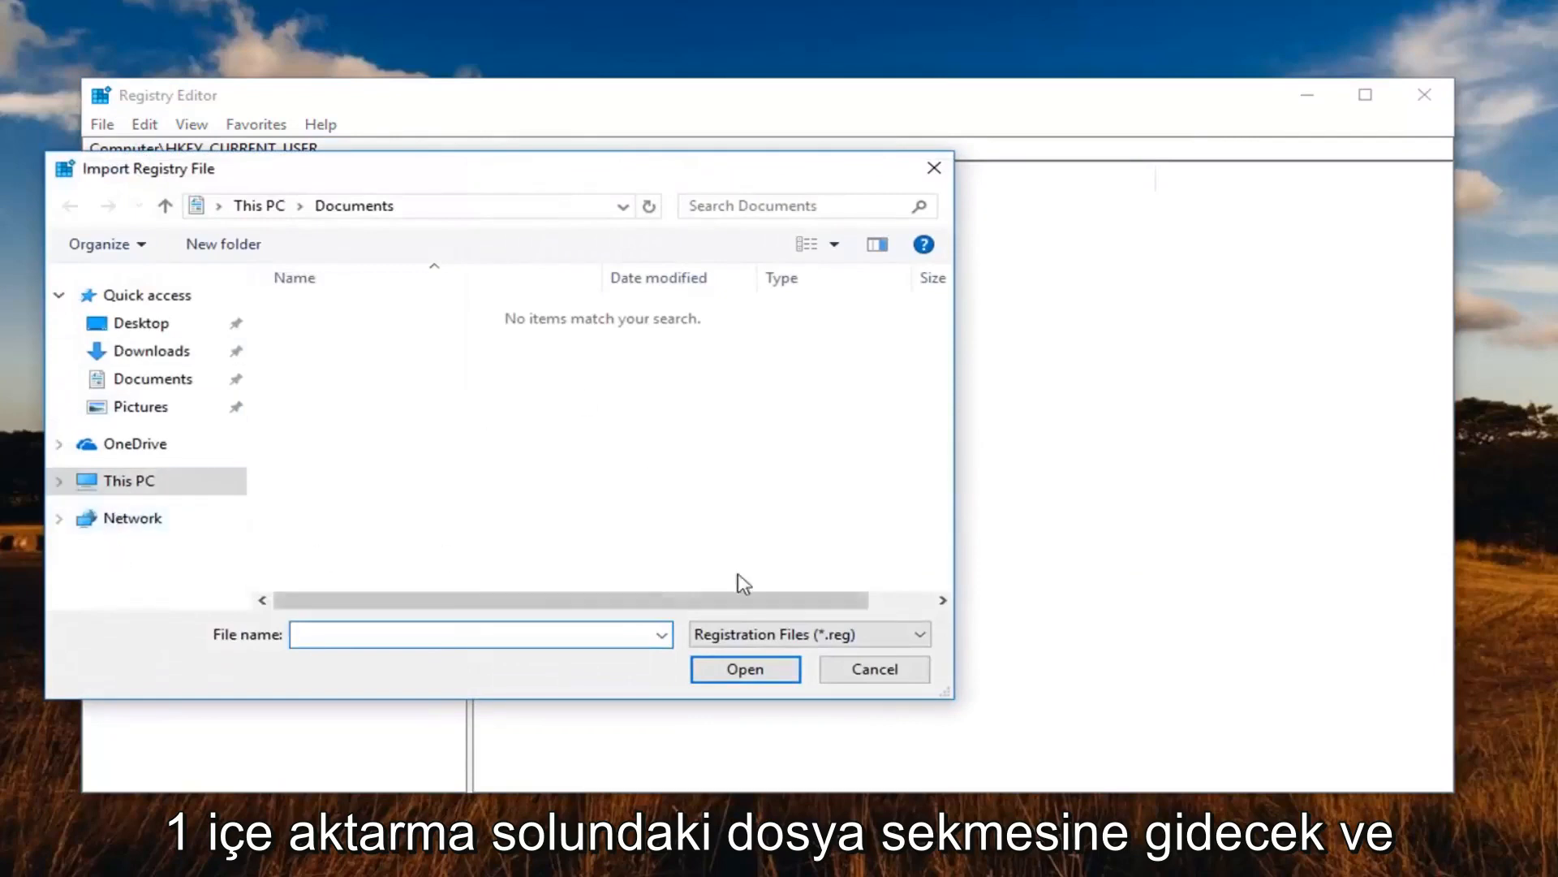
left_click(874, 669)
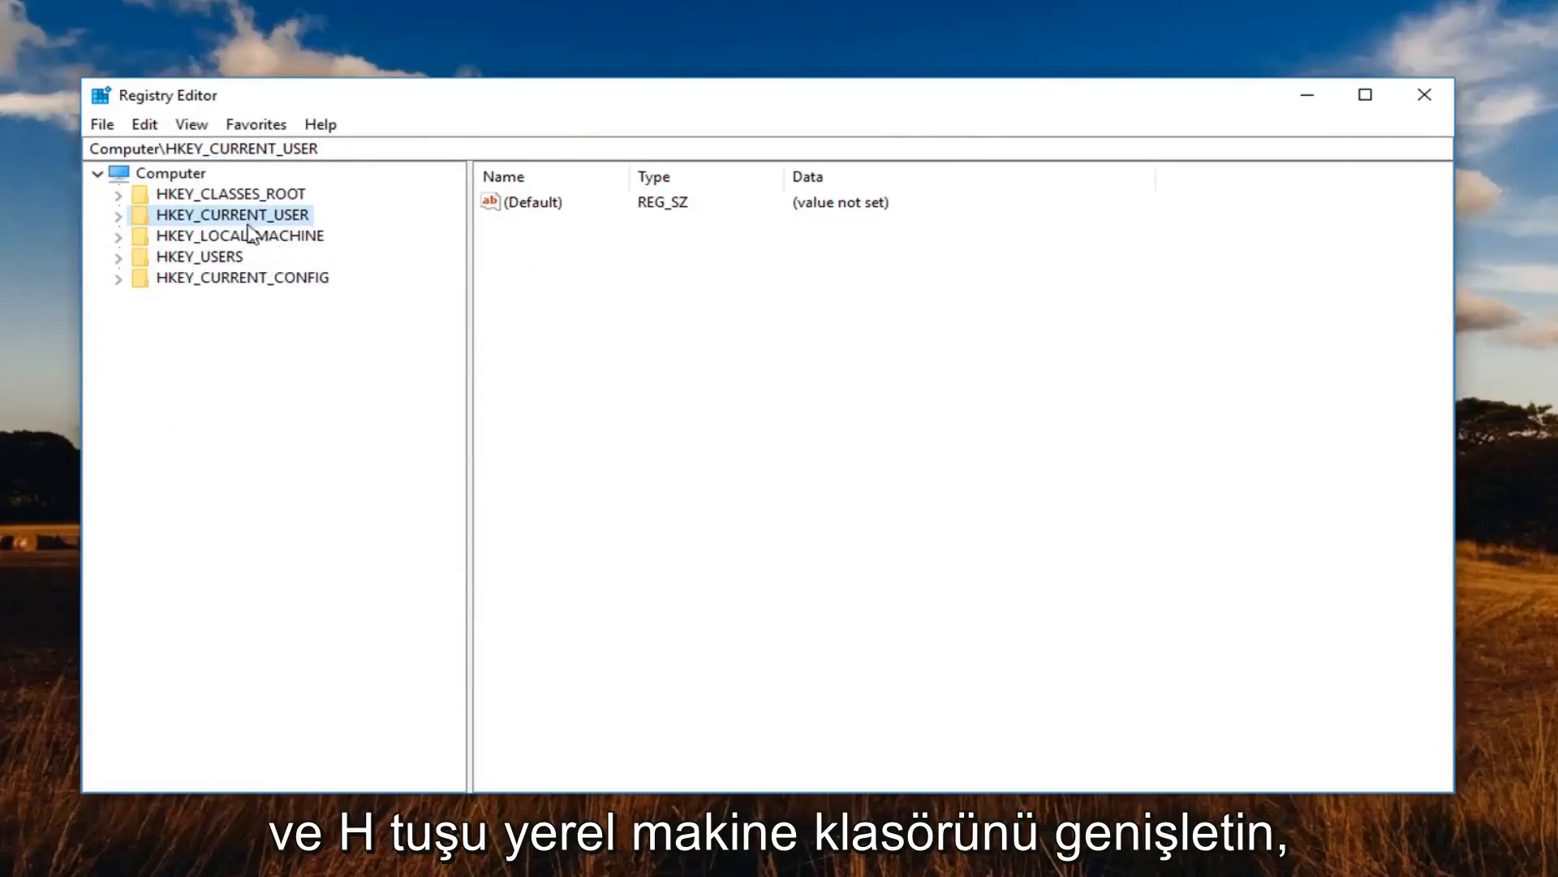
Expand HKEY_LOCAL_MACHINE\SYSTEM\CurrentControlSet\Services\HTTP\Parameters down to the ListOnlyList key.
left_click(239, 235)
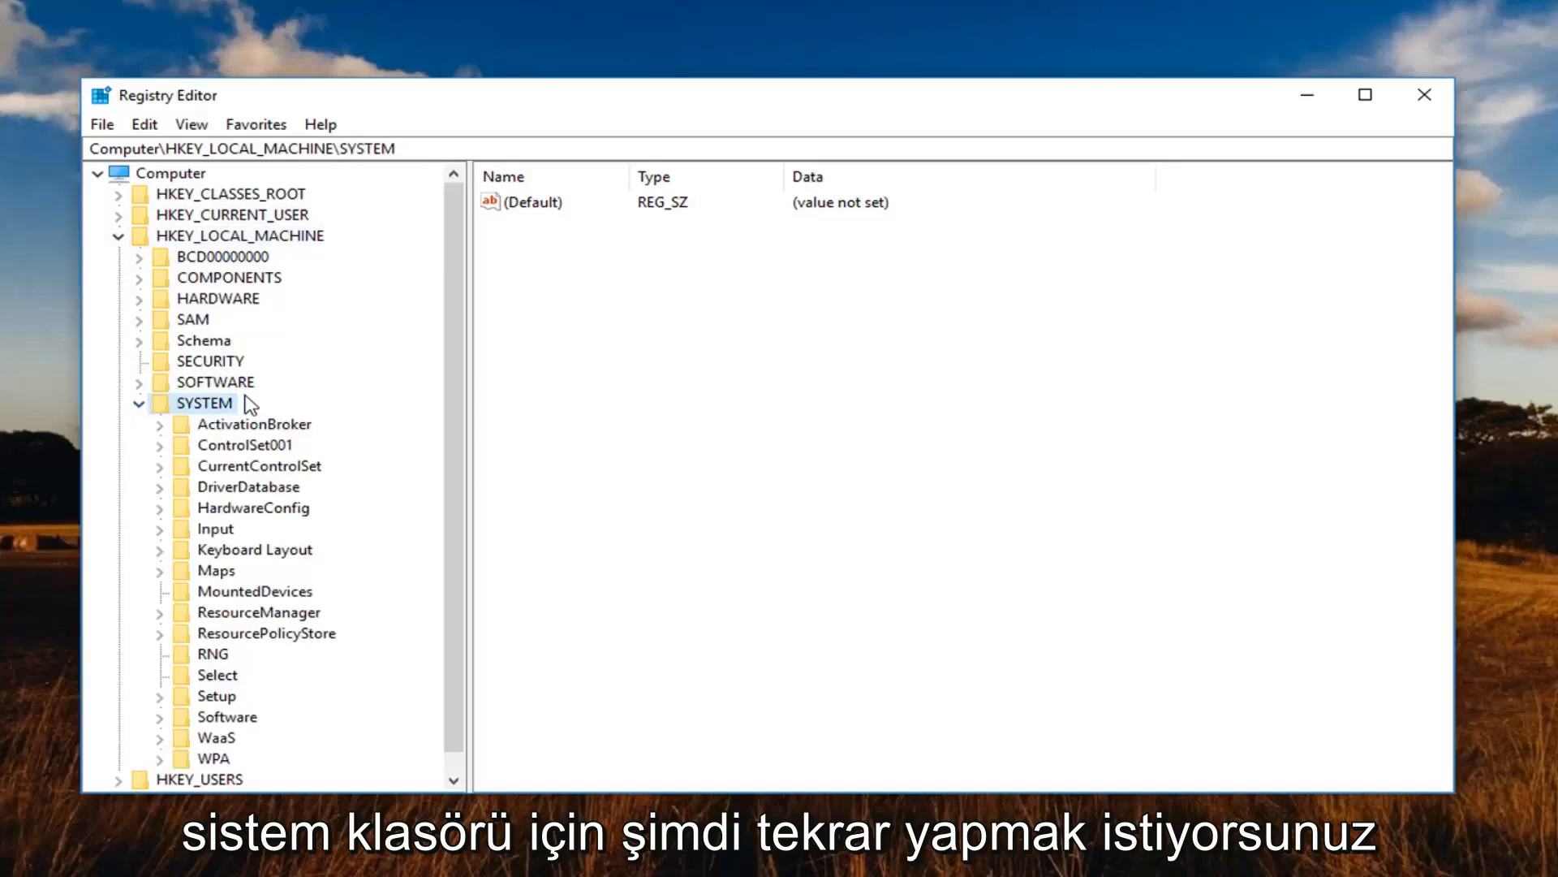
mouse_move(342, 430)
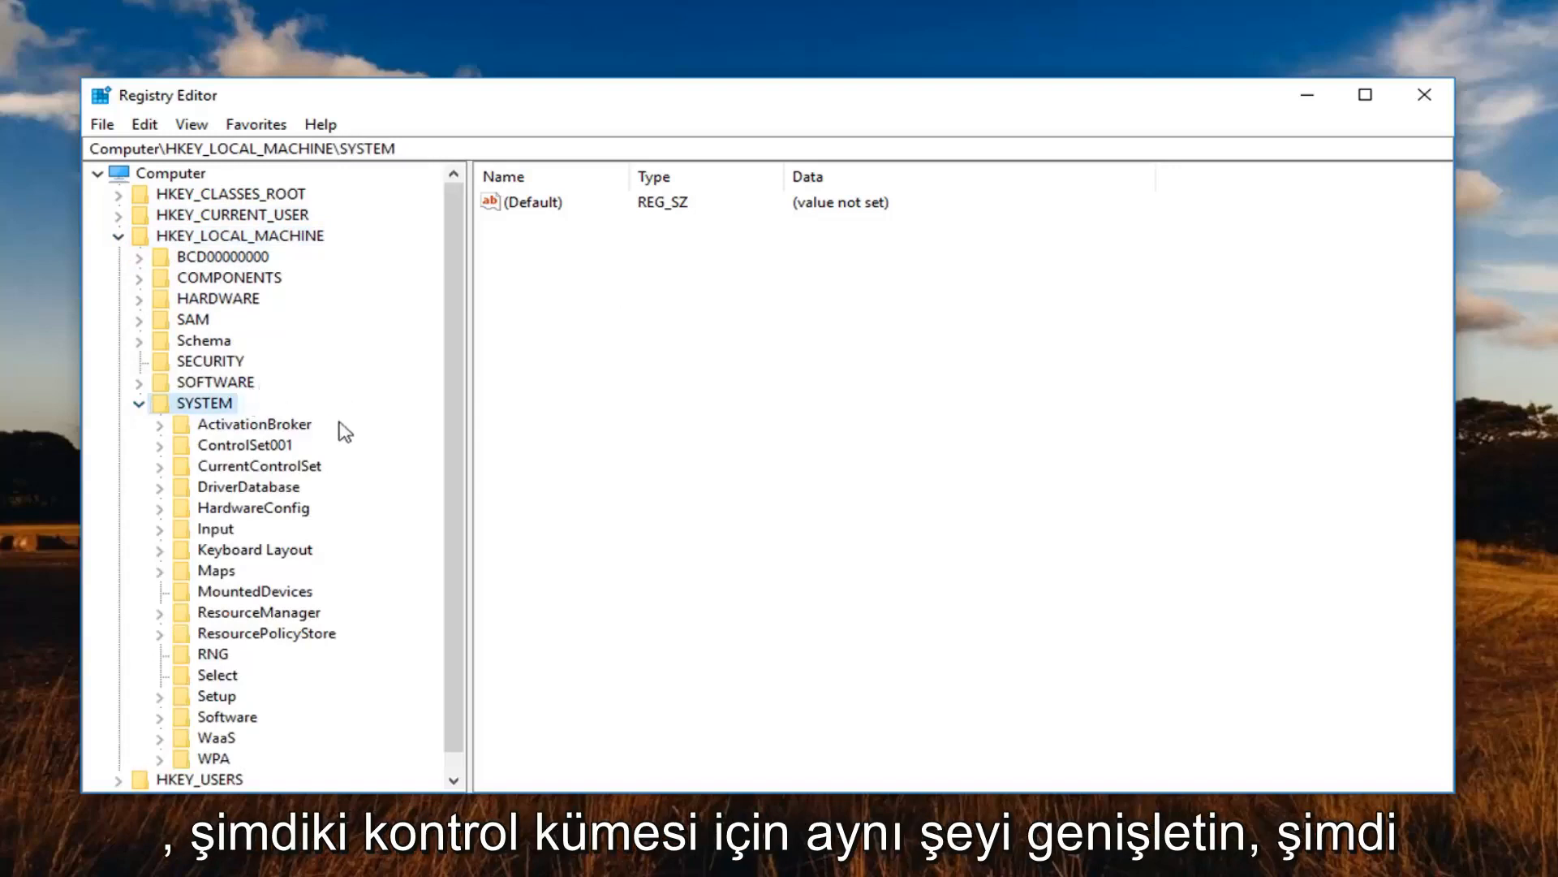
left_click(159, 466)
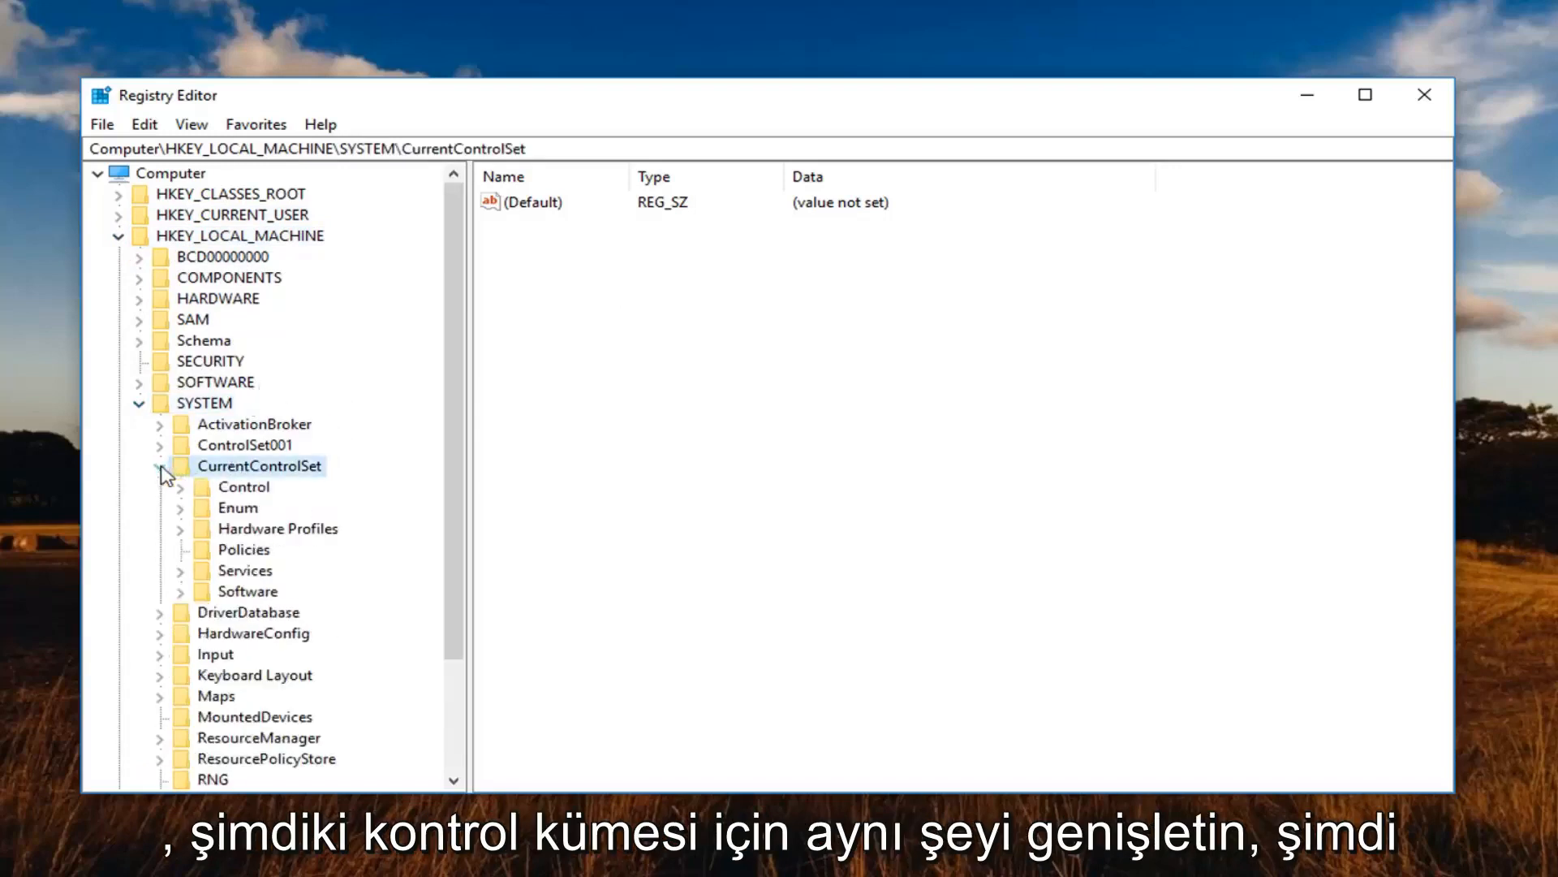
left_click(181, 570)
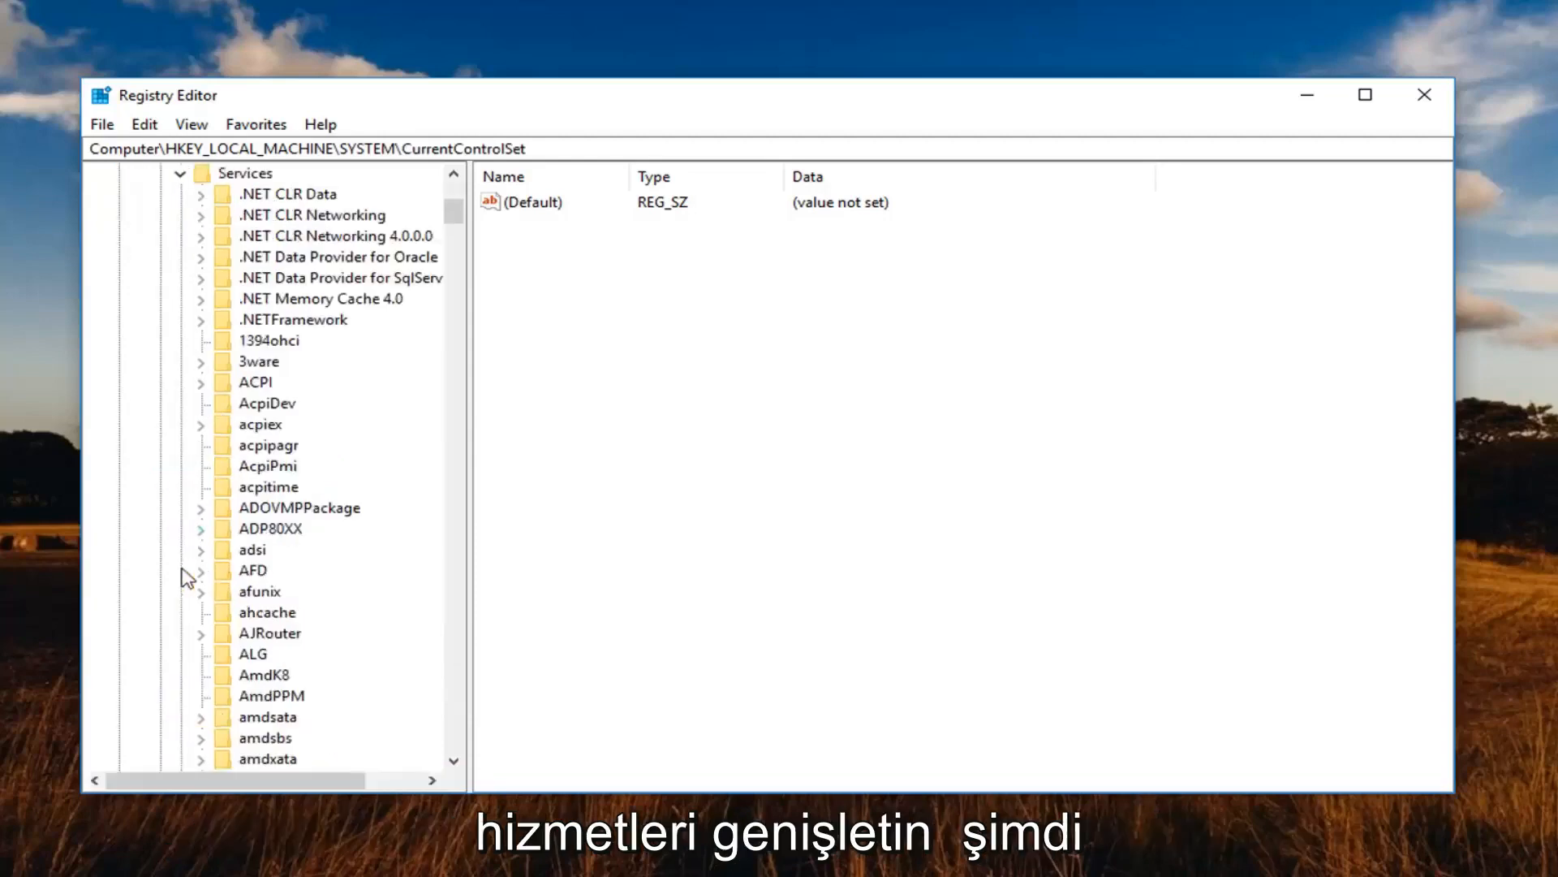
scroll("down", 3)
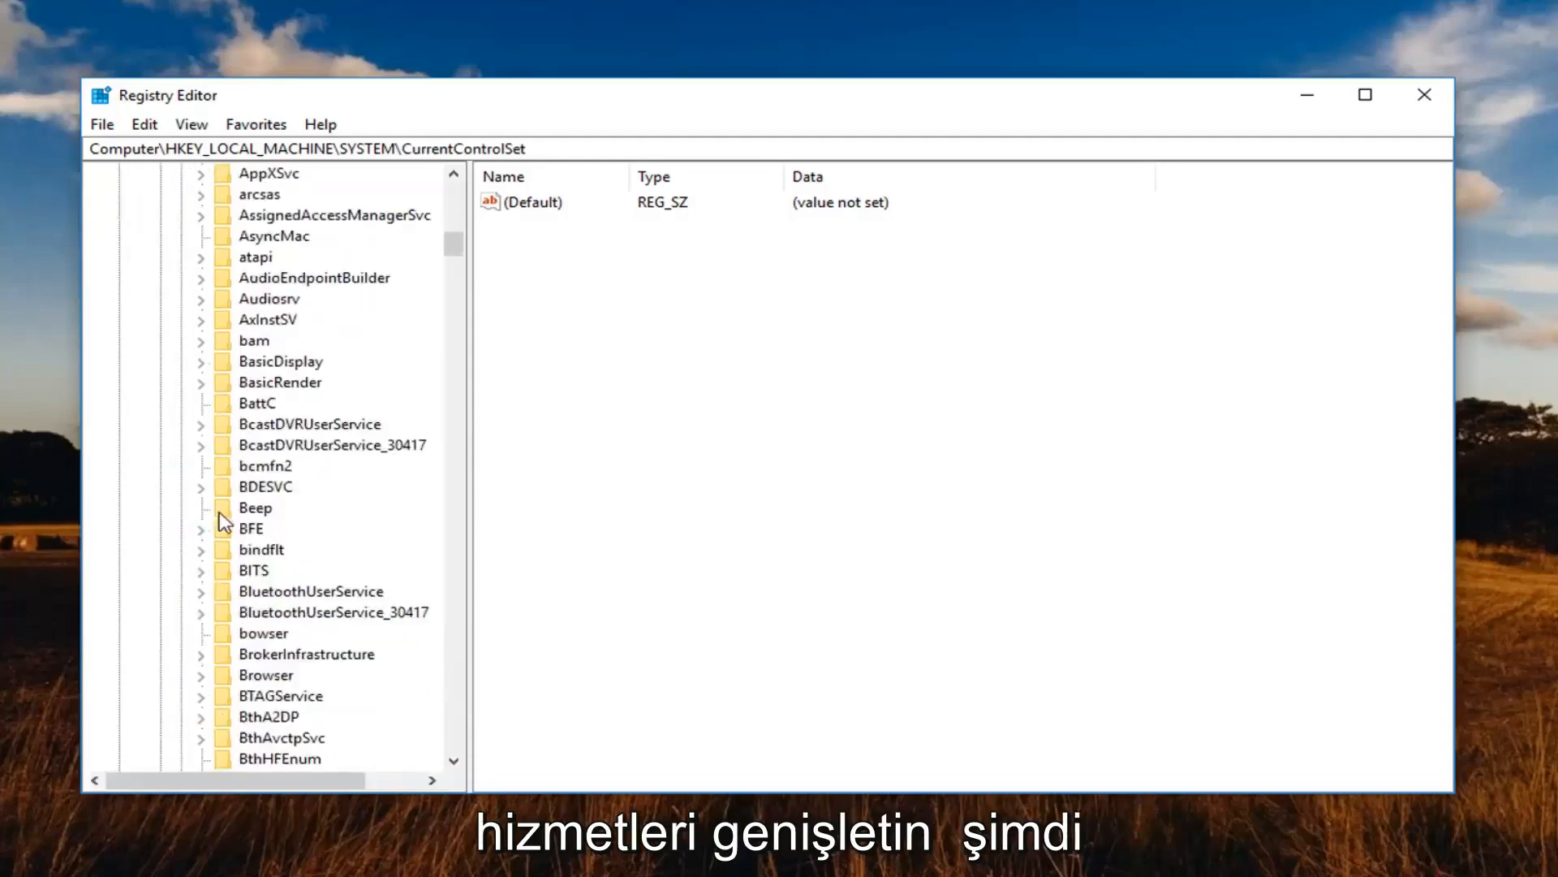
scroll("down", 3)
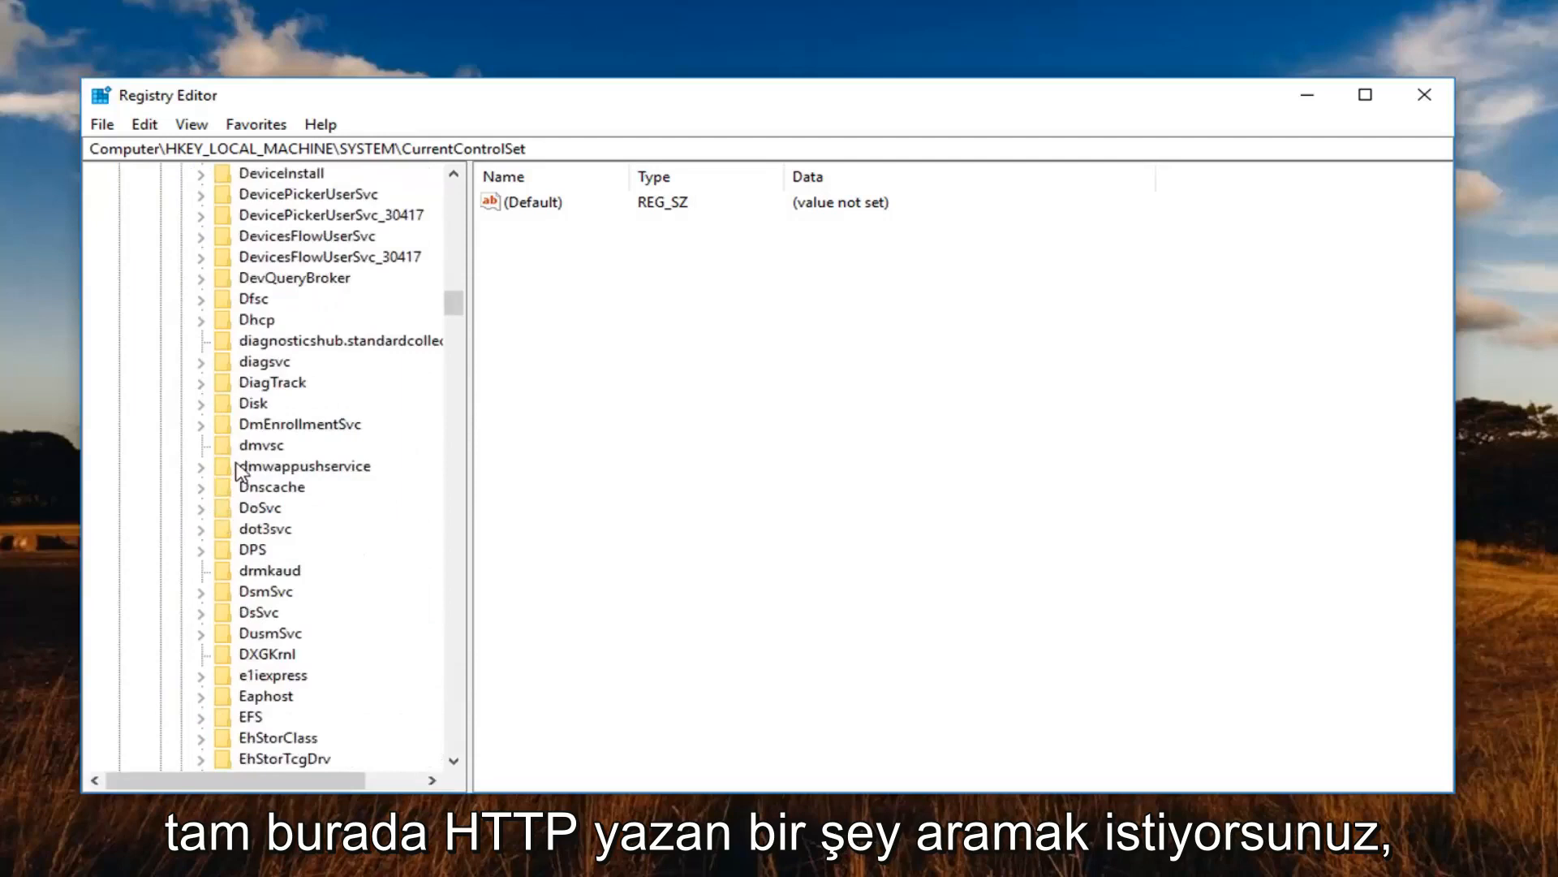
scroll("down", 3)
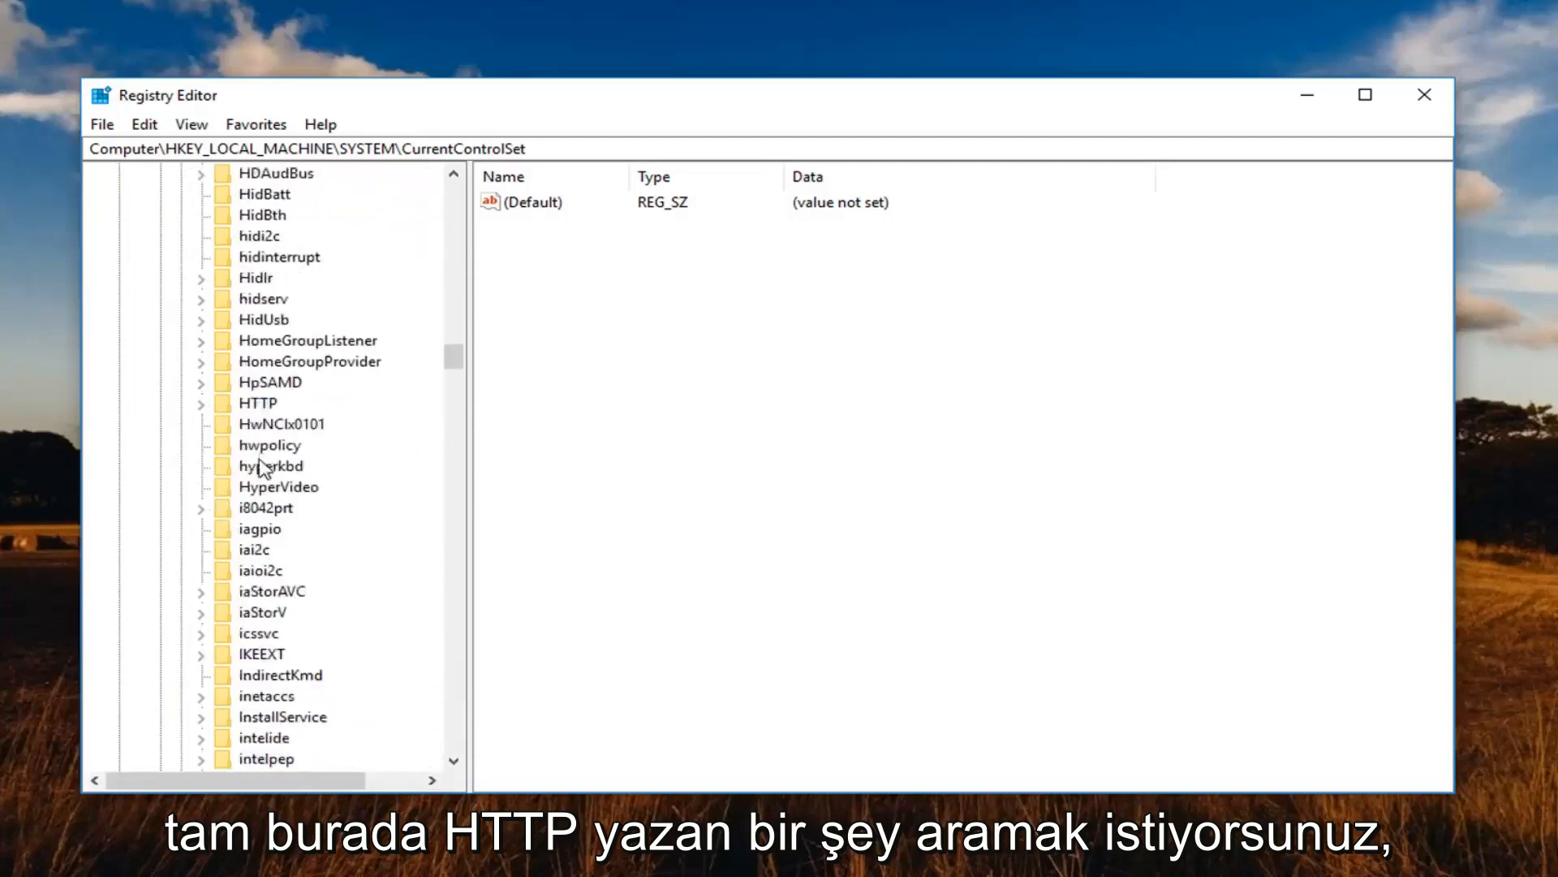
left_click(258, 403)
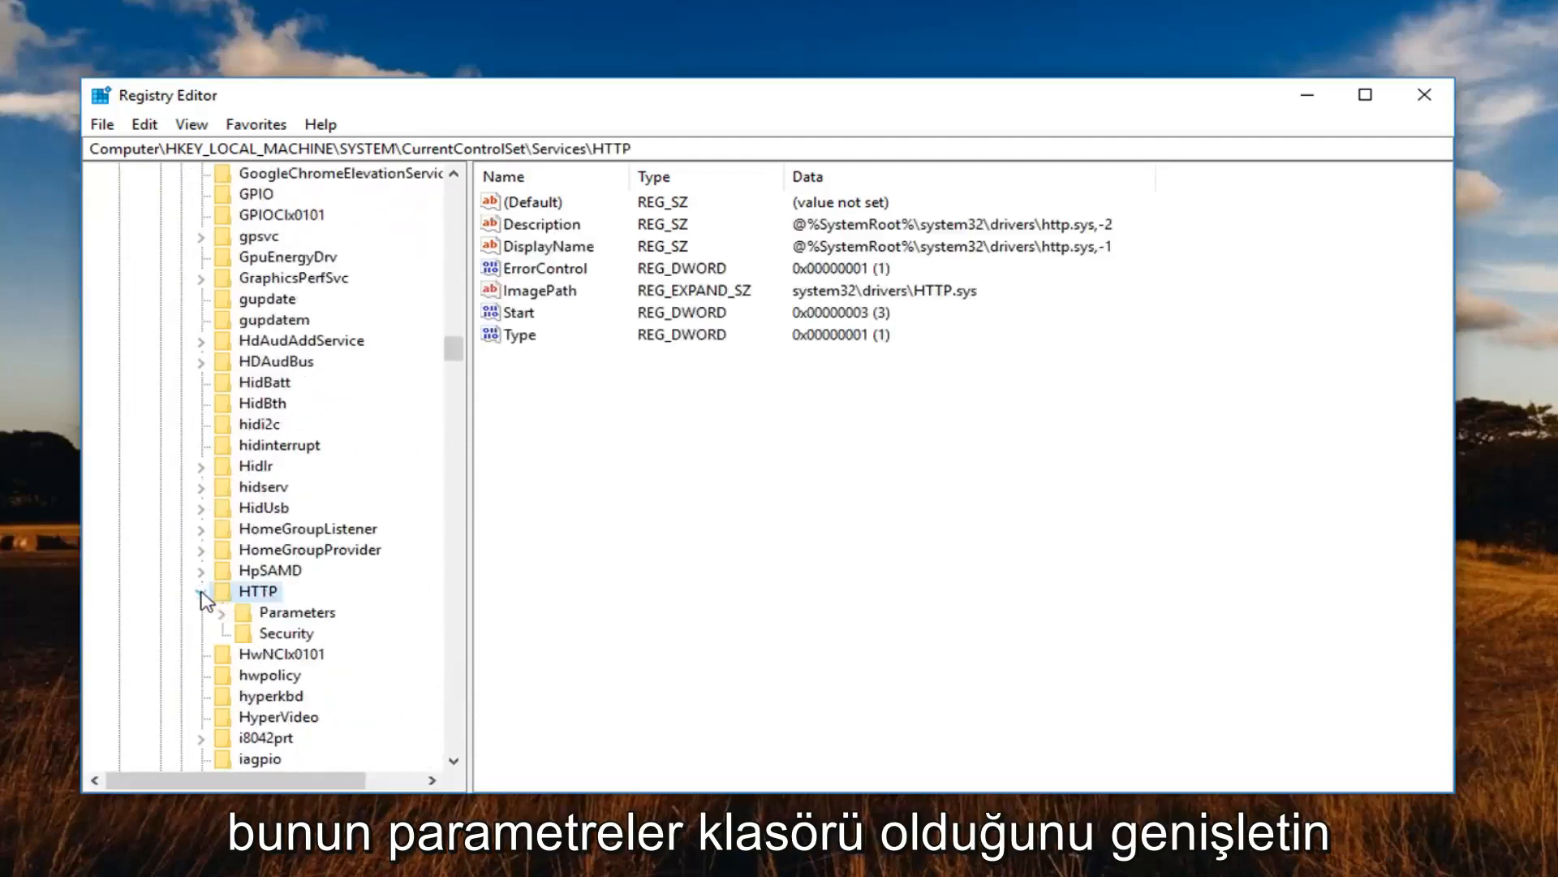
left_click(222, 612)
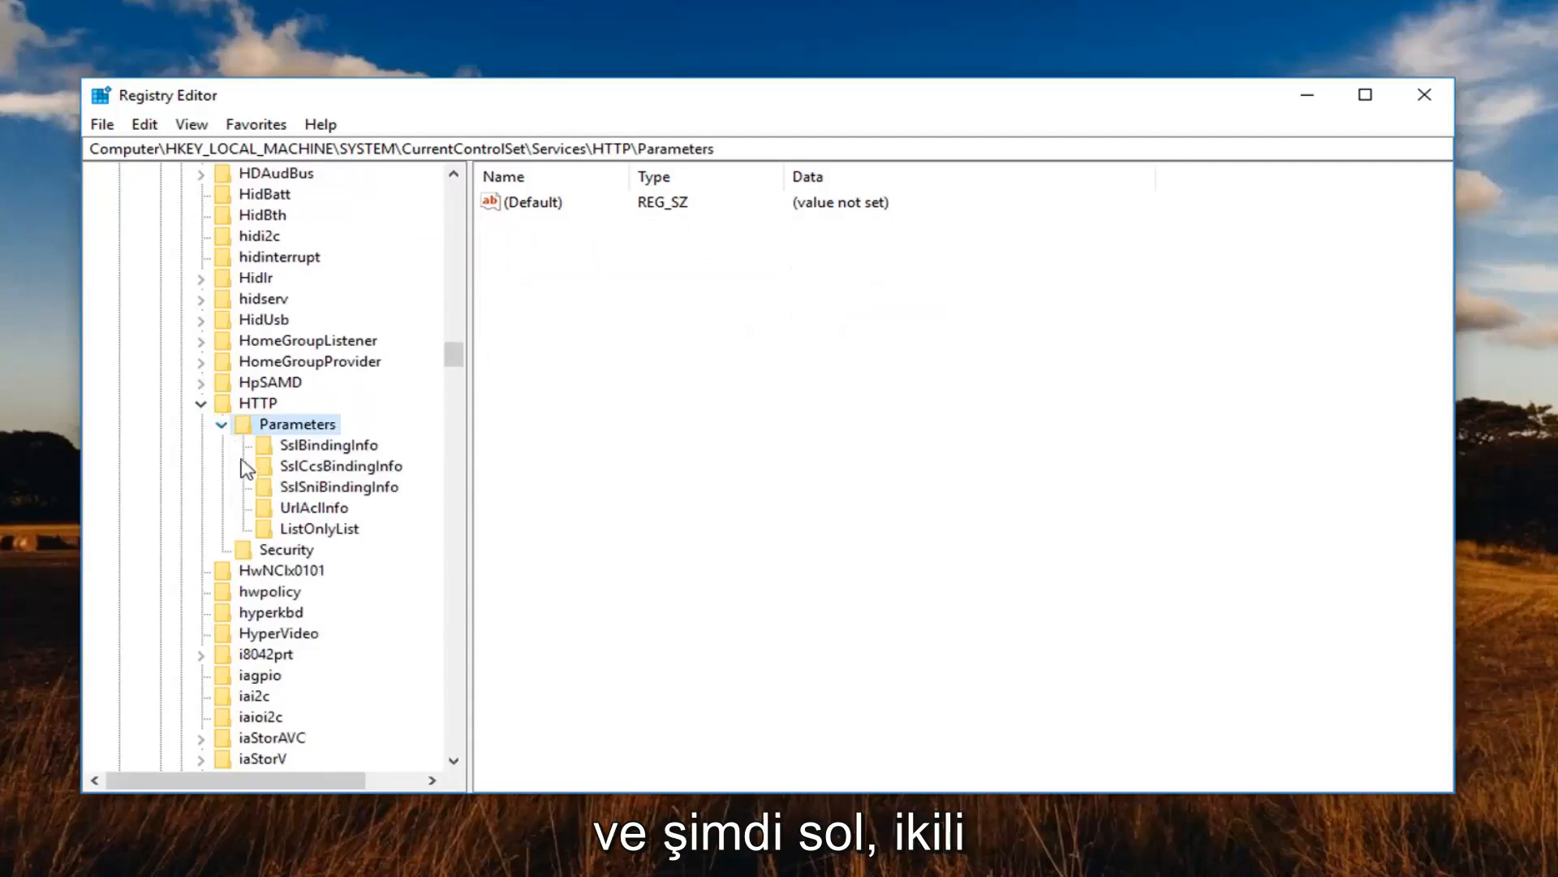
left_click(320, 528)
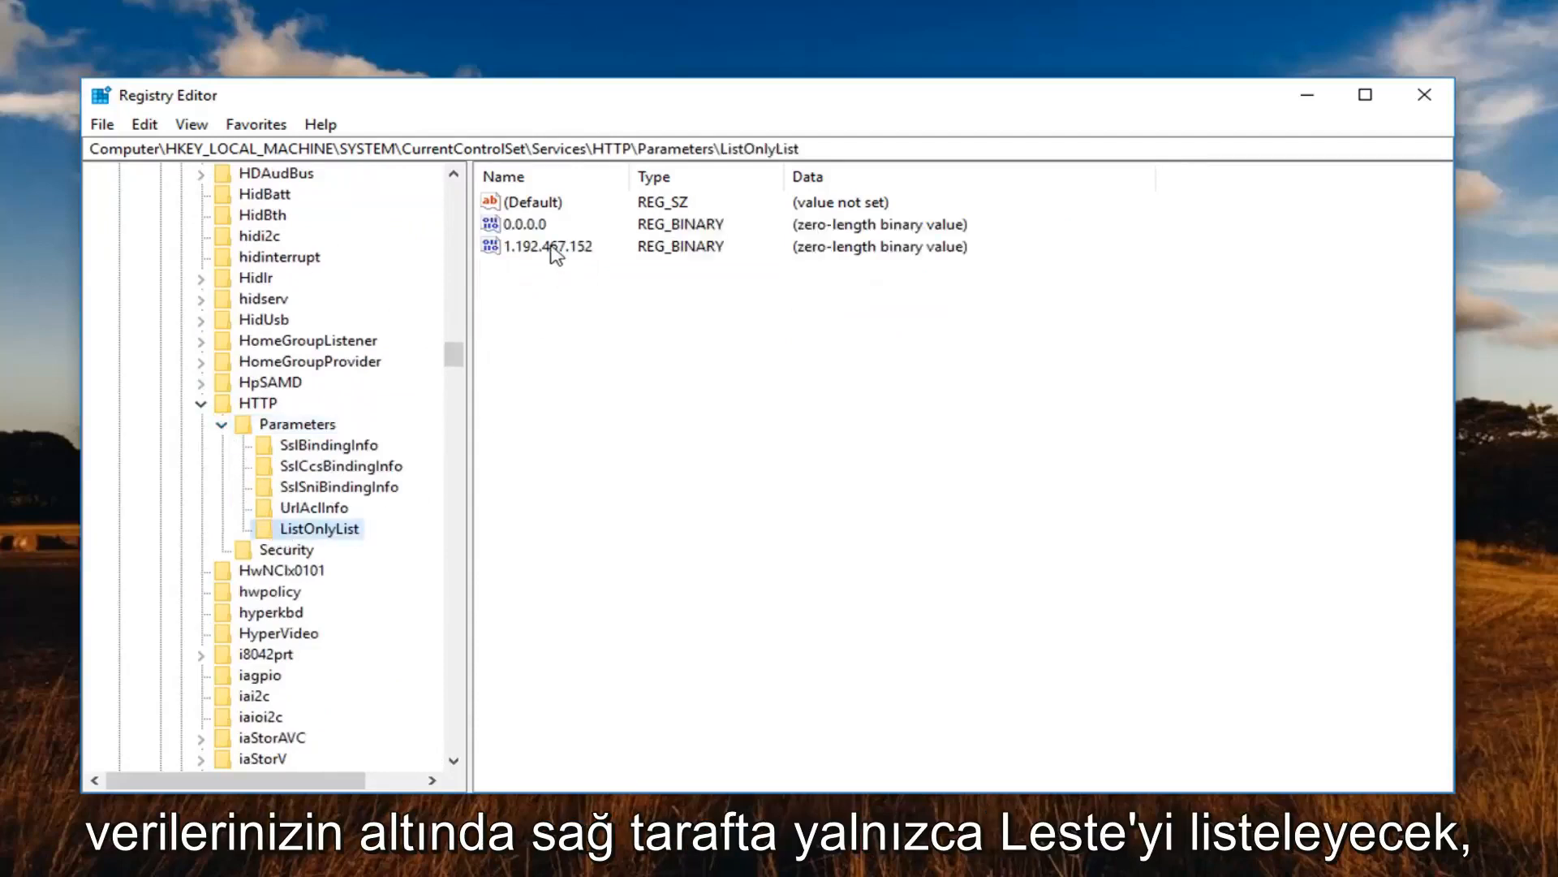
Review the ListOnlyList IP entries 0.0.0.0 and 1.192.467.152, then close Registry Editor.
left_click(547, 245)
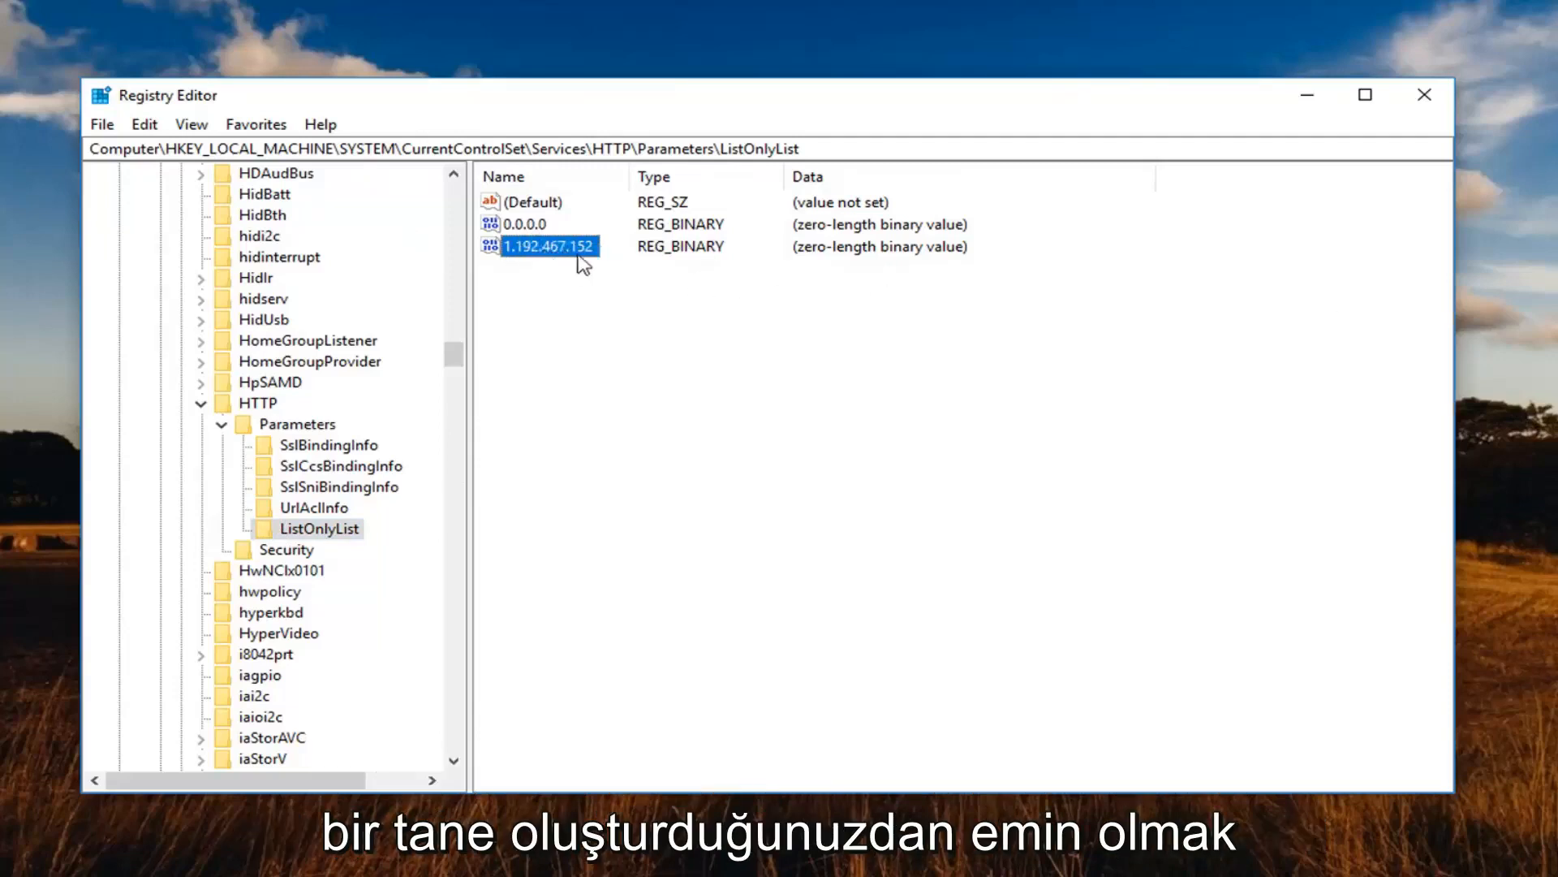
mouse_move(534, 261)
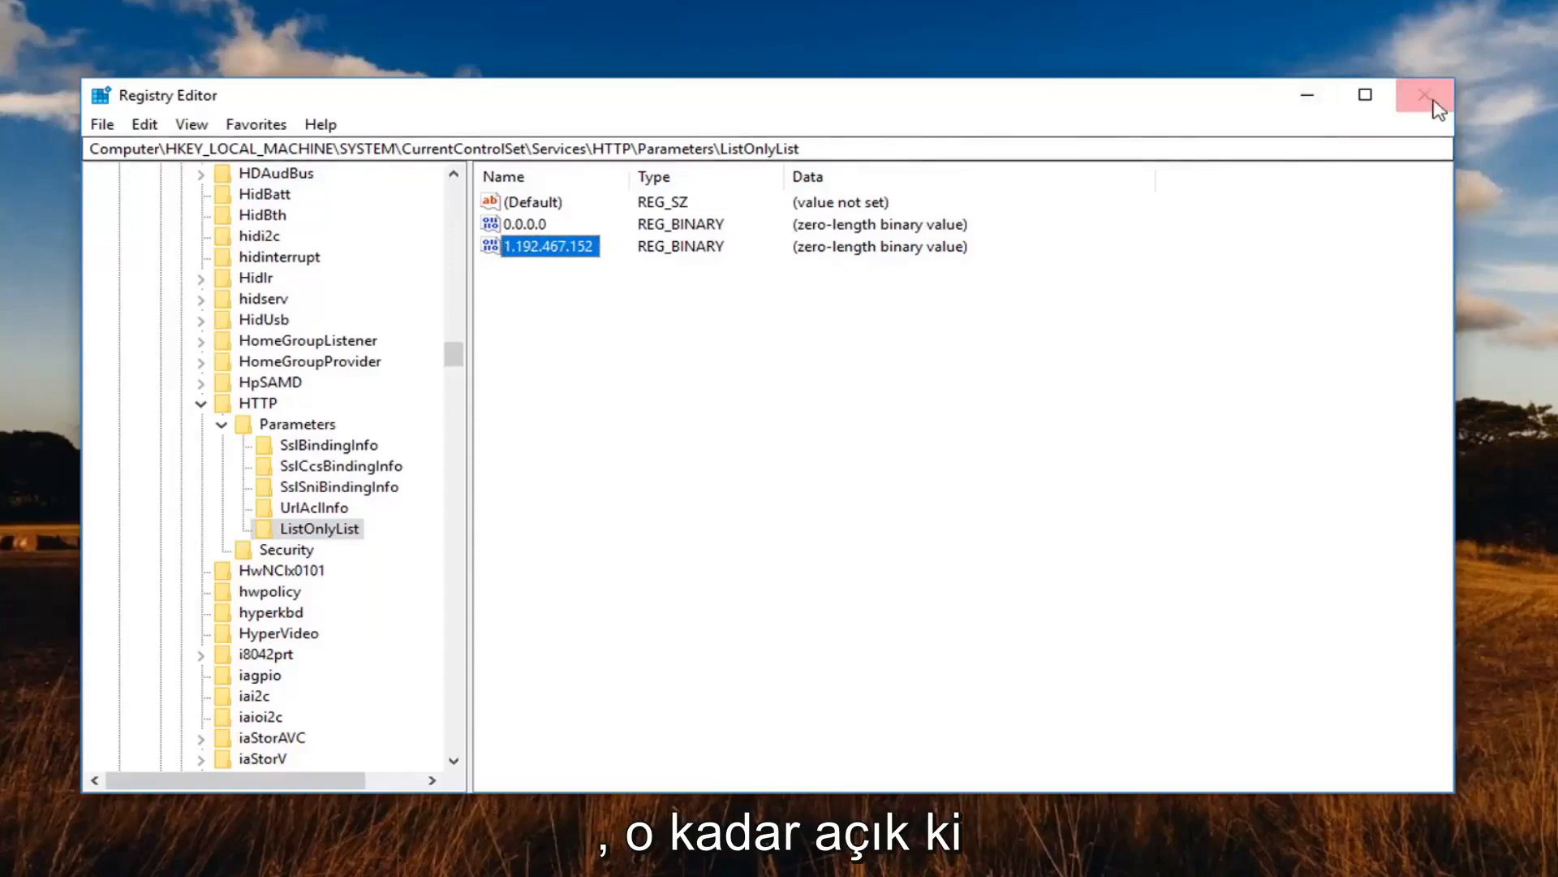
left_click(1424, 95)
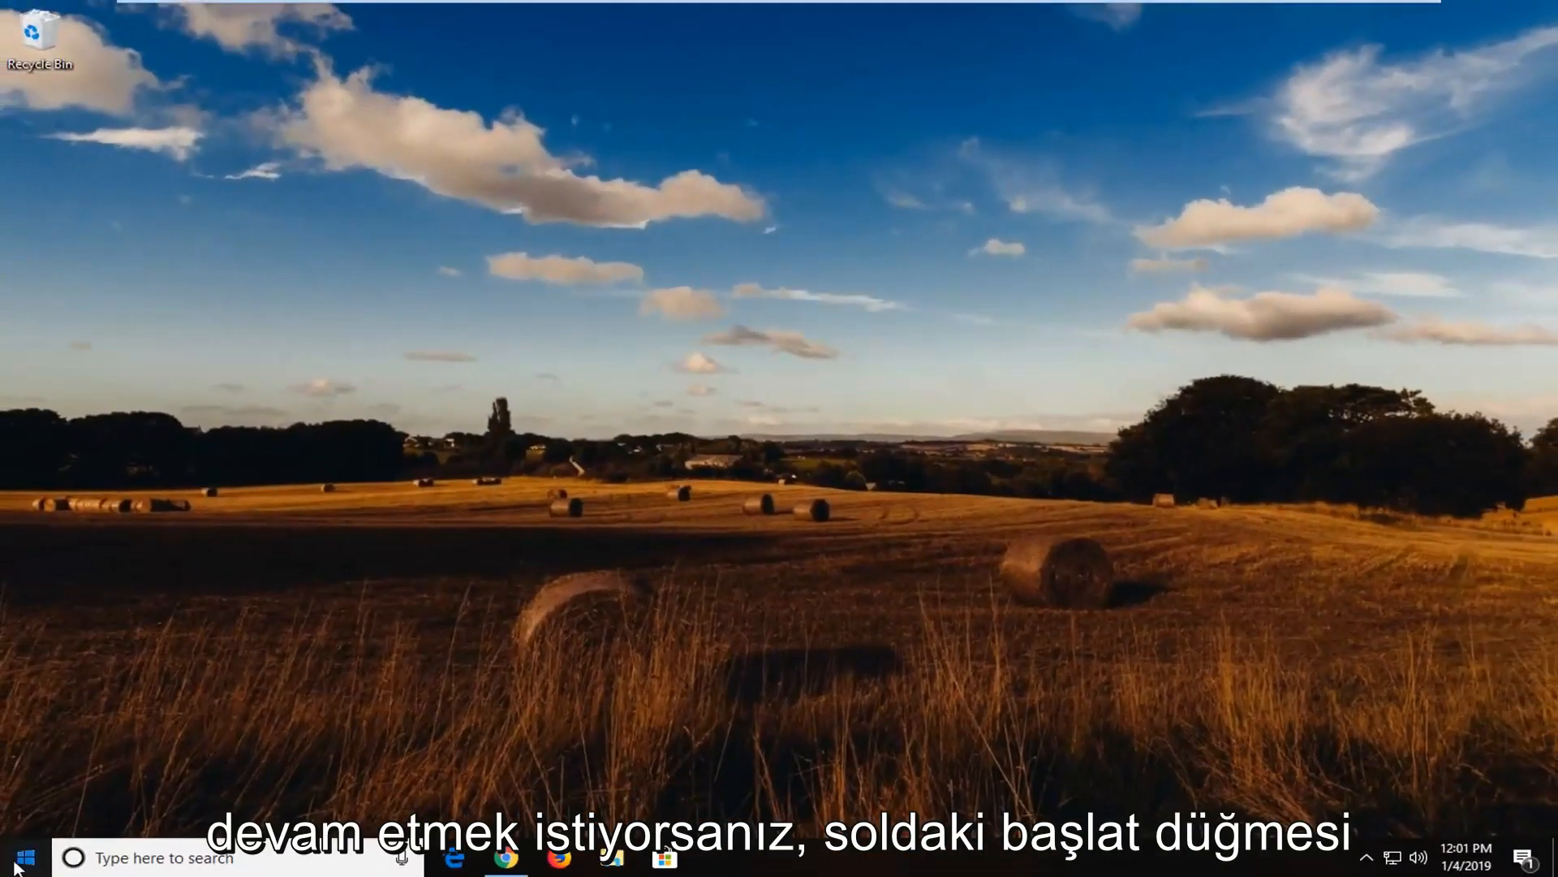
Launch an administrator Command Prompt from Start search 'cmd' and approve the elevation request.
left_click(18, 857)
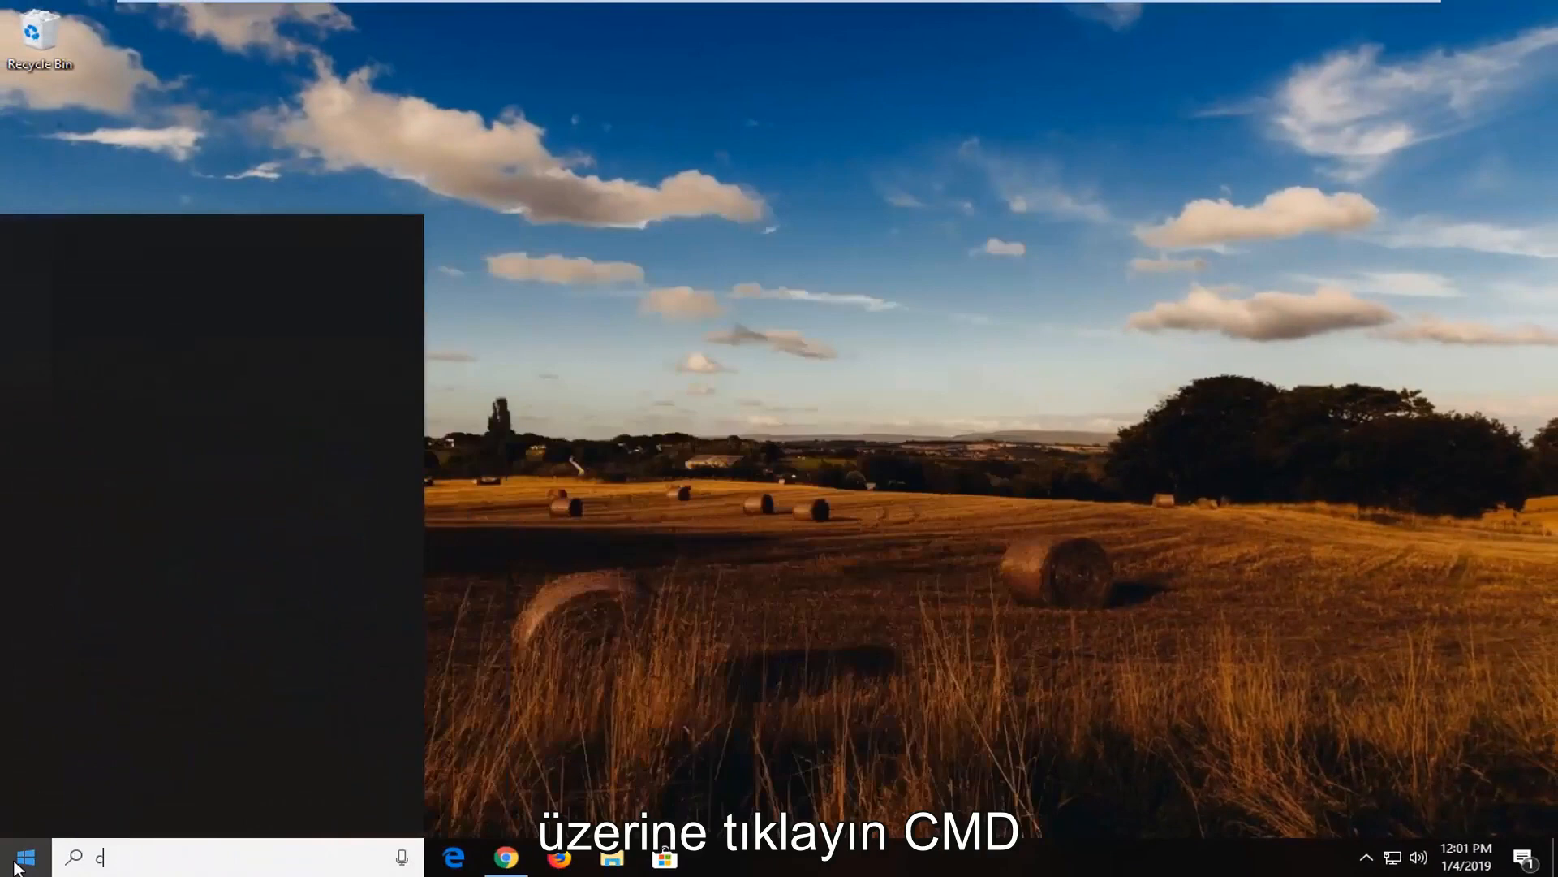
type("cmd")
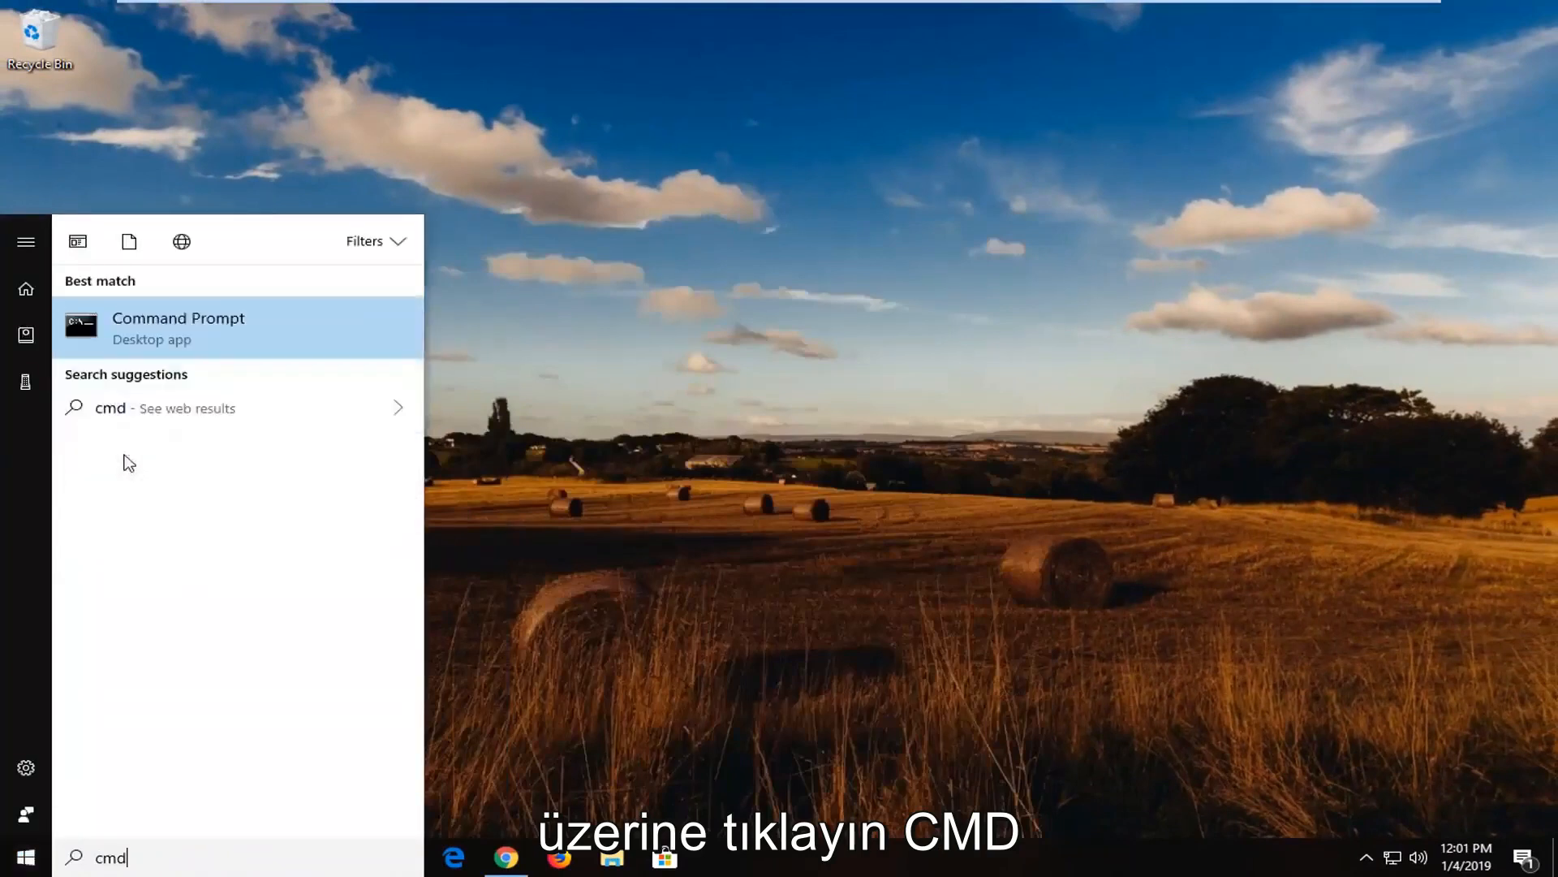
right_click(178, 328)
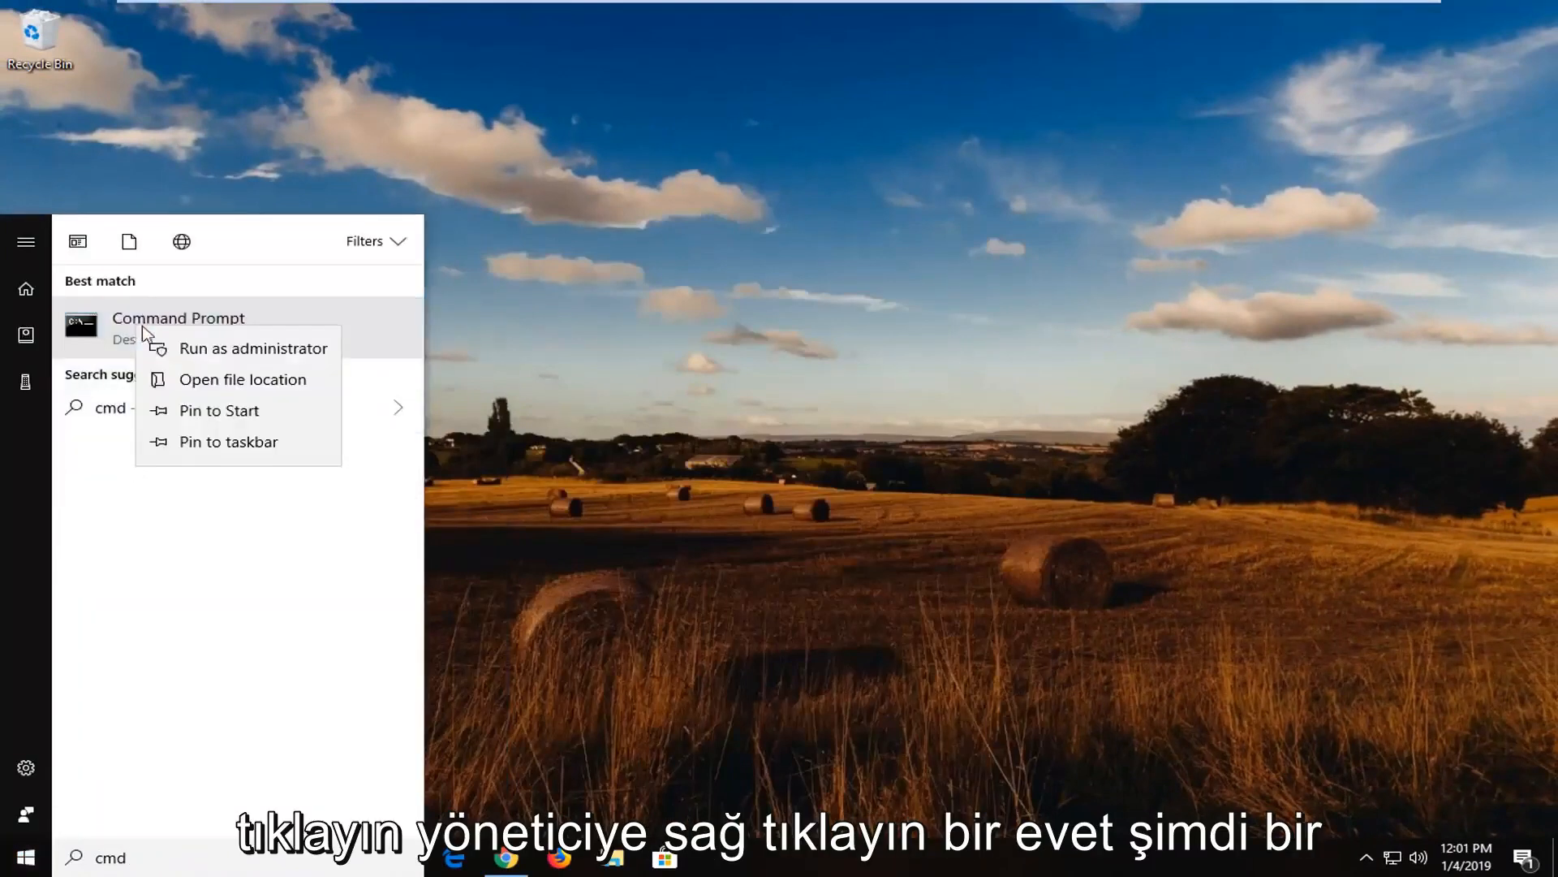
left_click(253, 347)
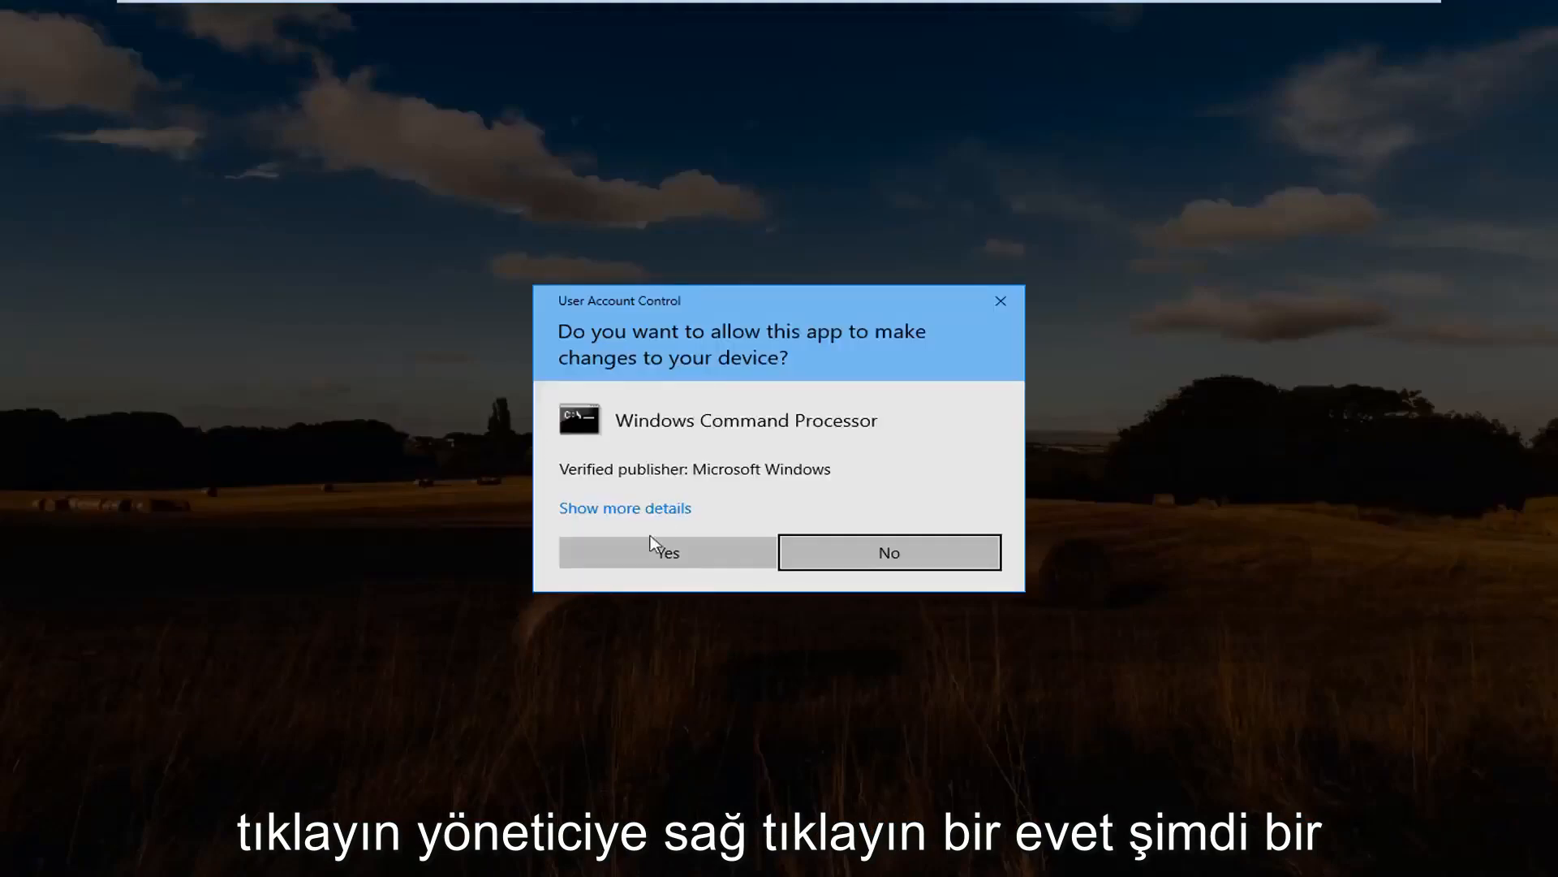
left_click(666, 552)
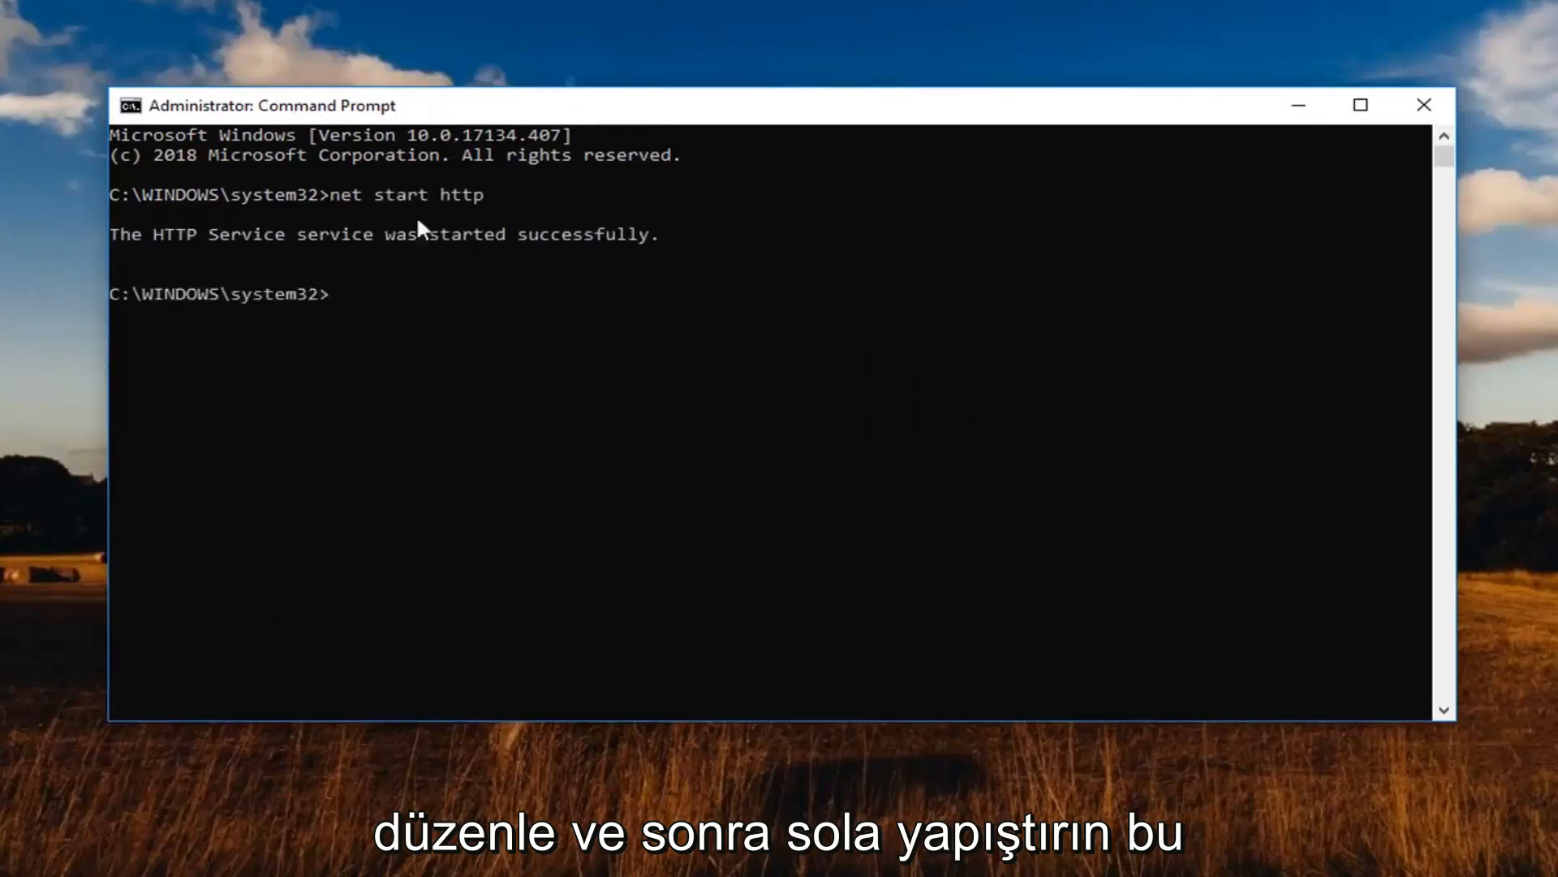
mouse_move(425, 224)
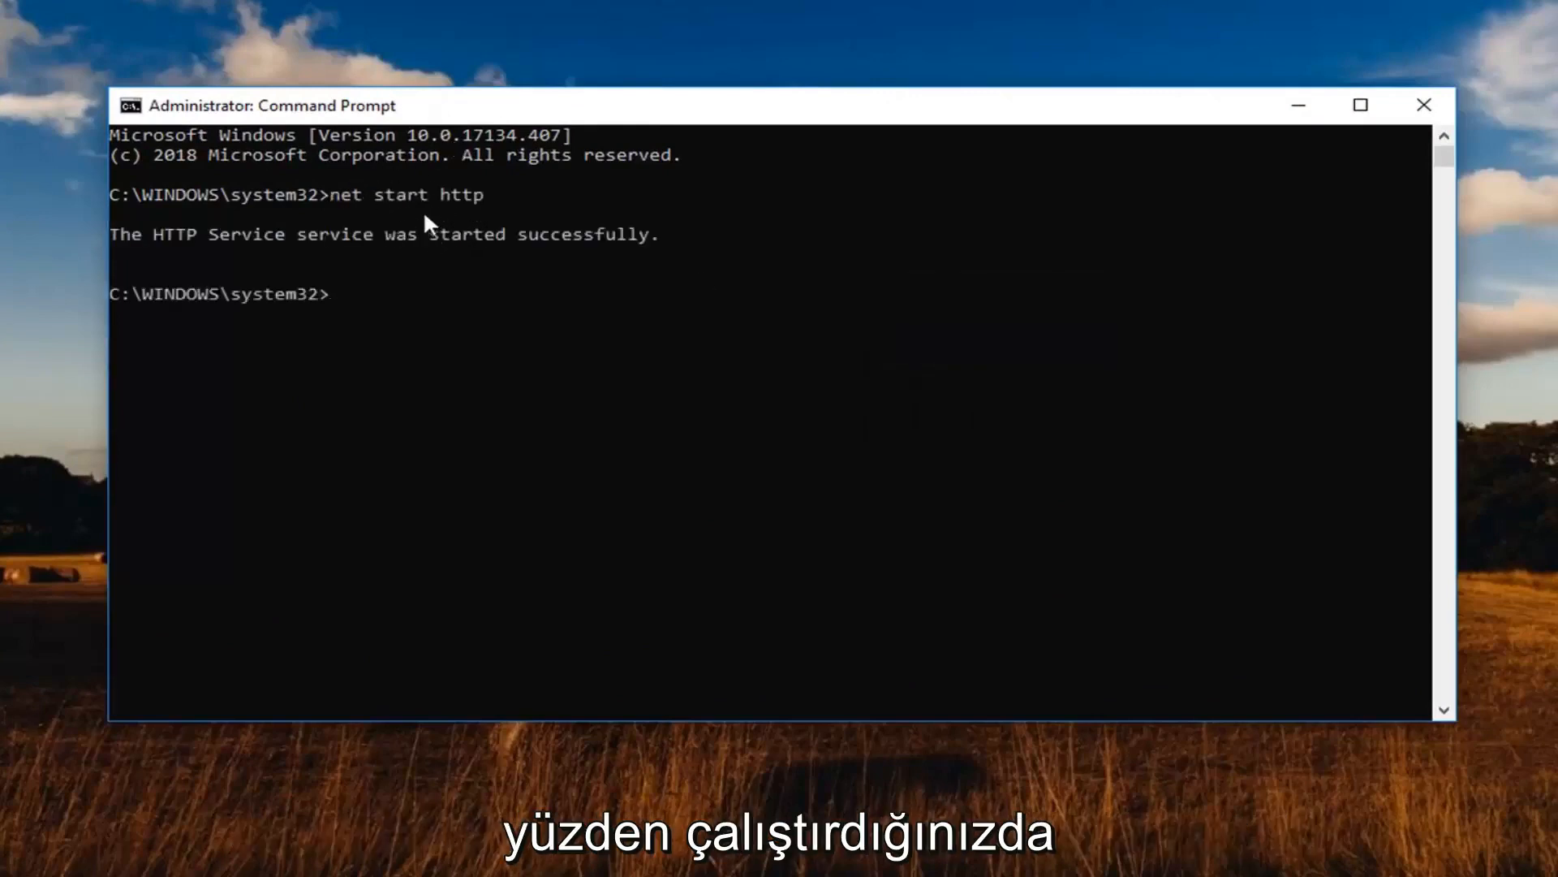
mouse_move(183, 261)
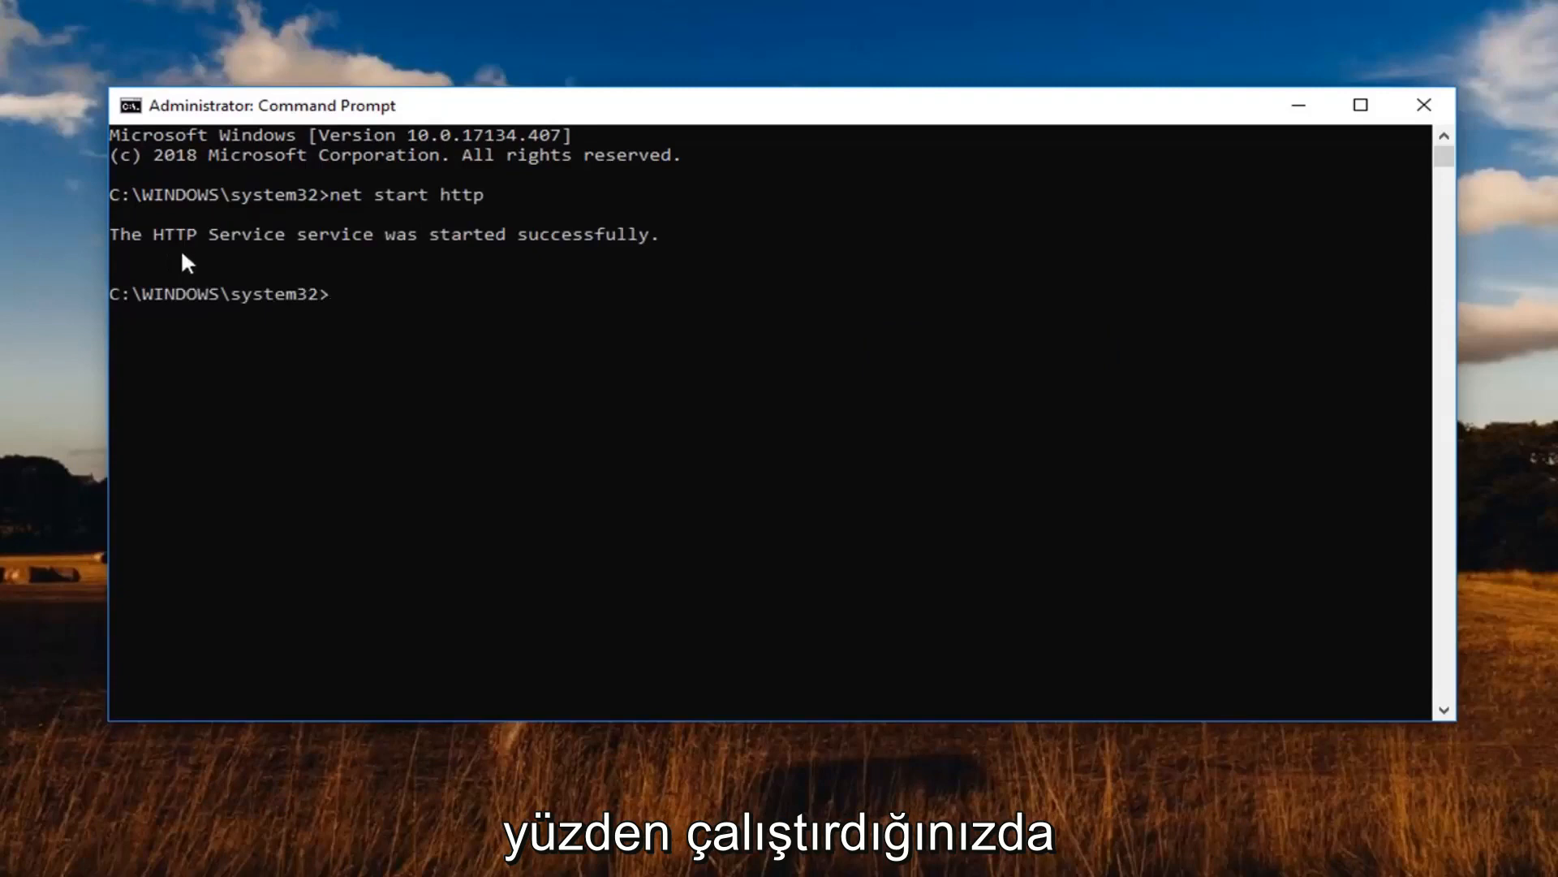
mouse_move(388, 277)
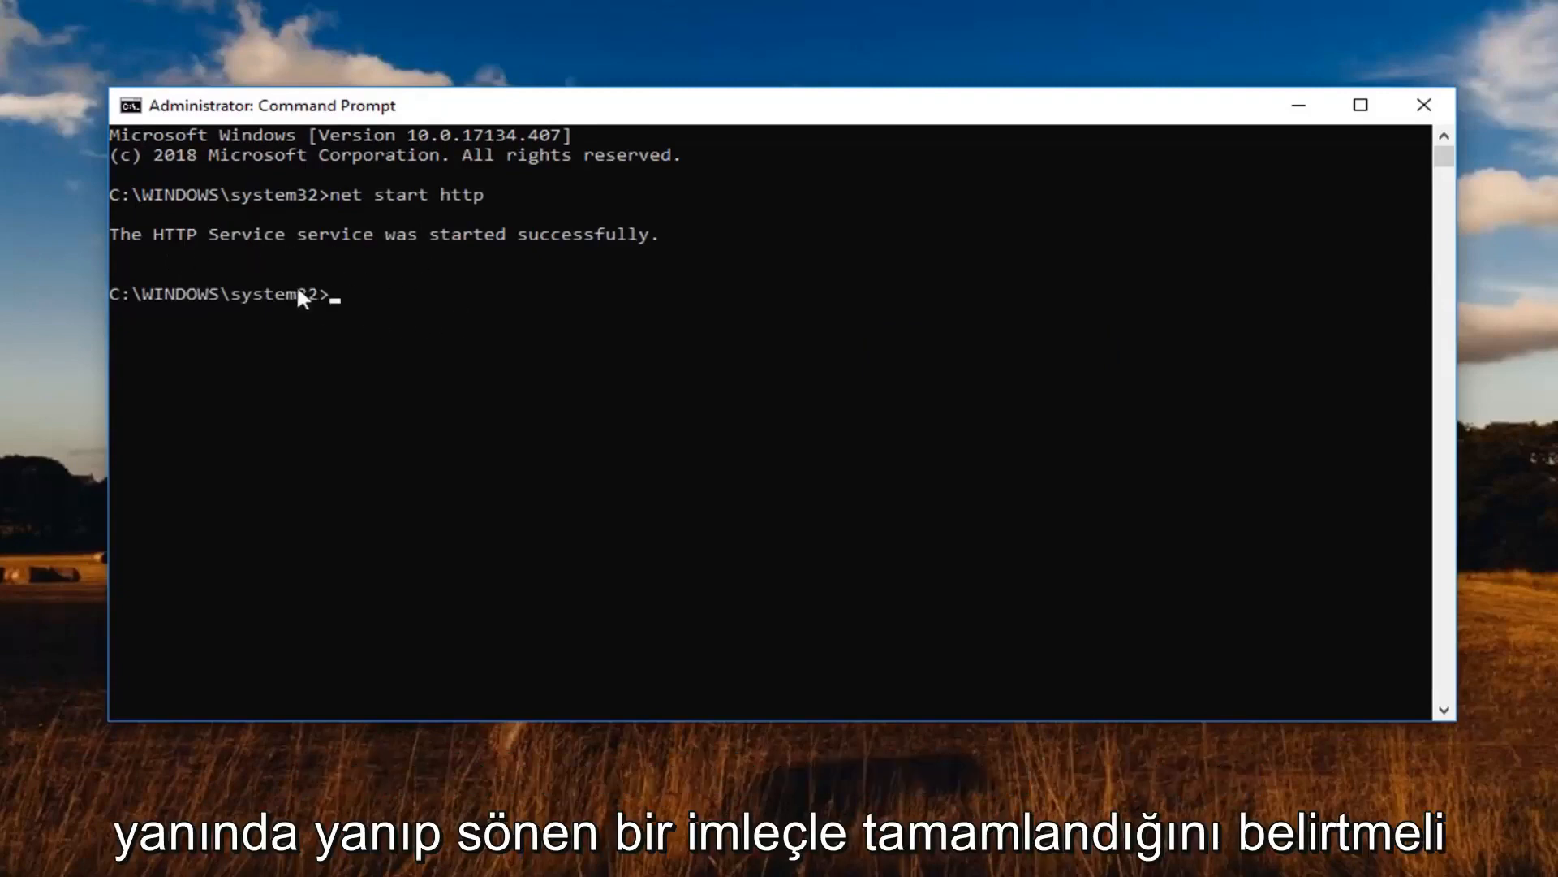
mouse_move(65, 289)
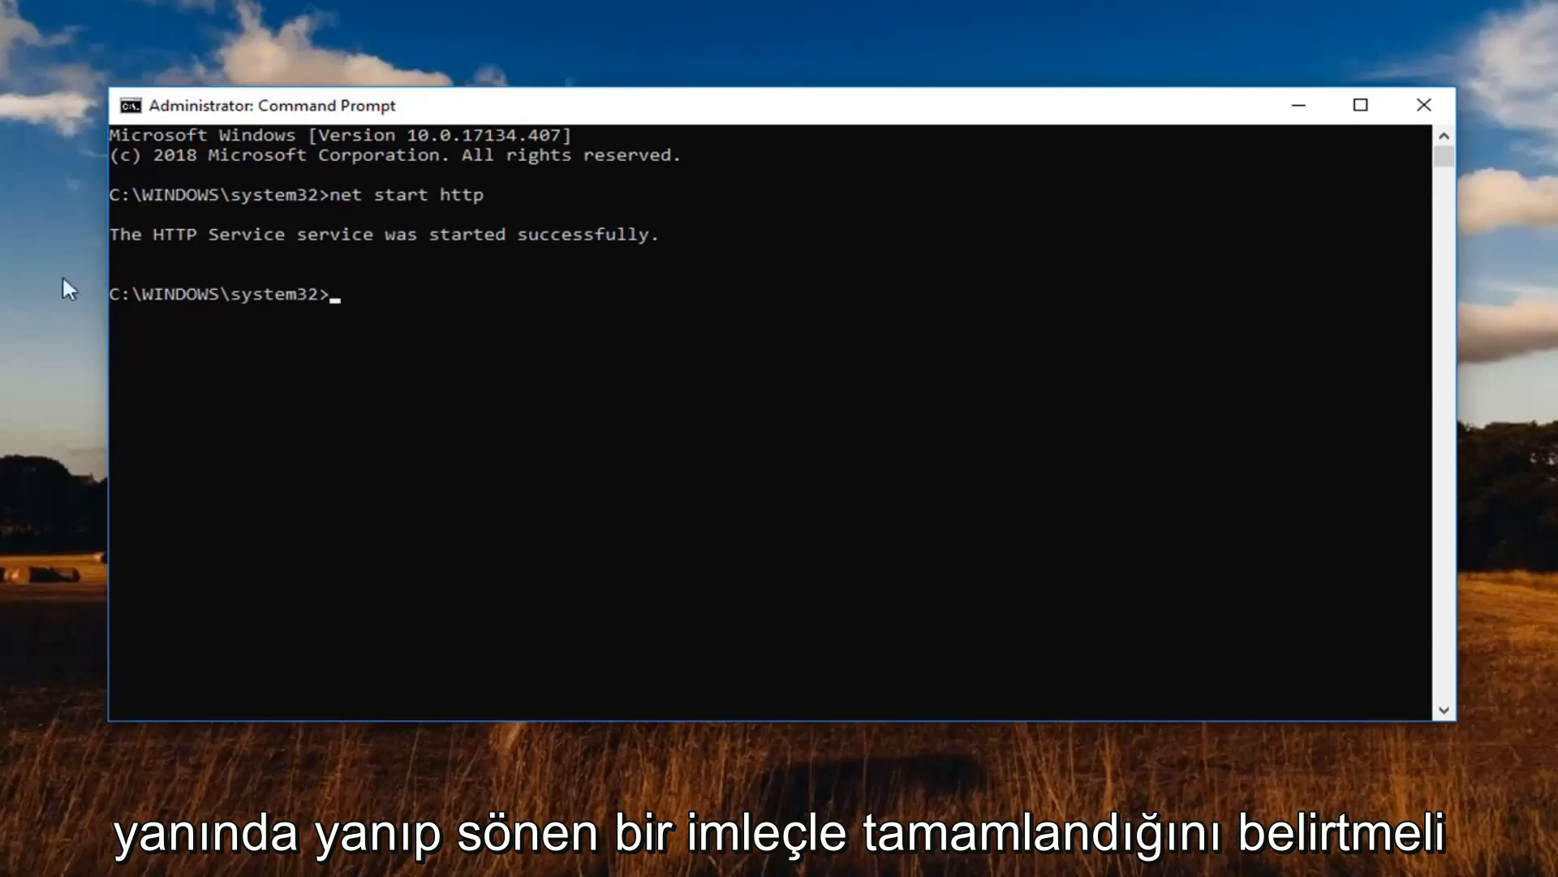
mouse_move(383, 300)
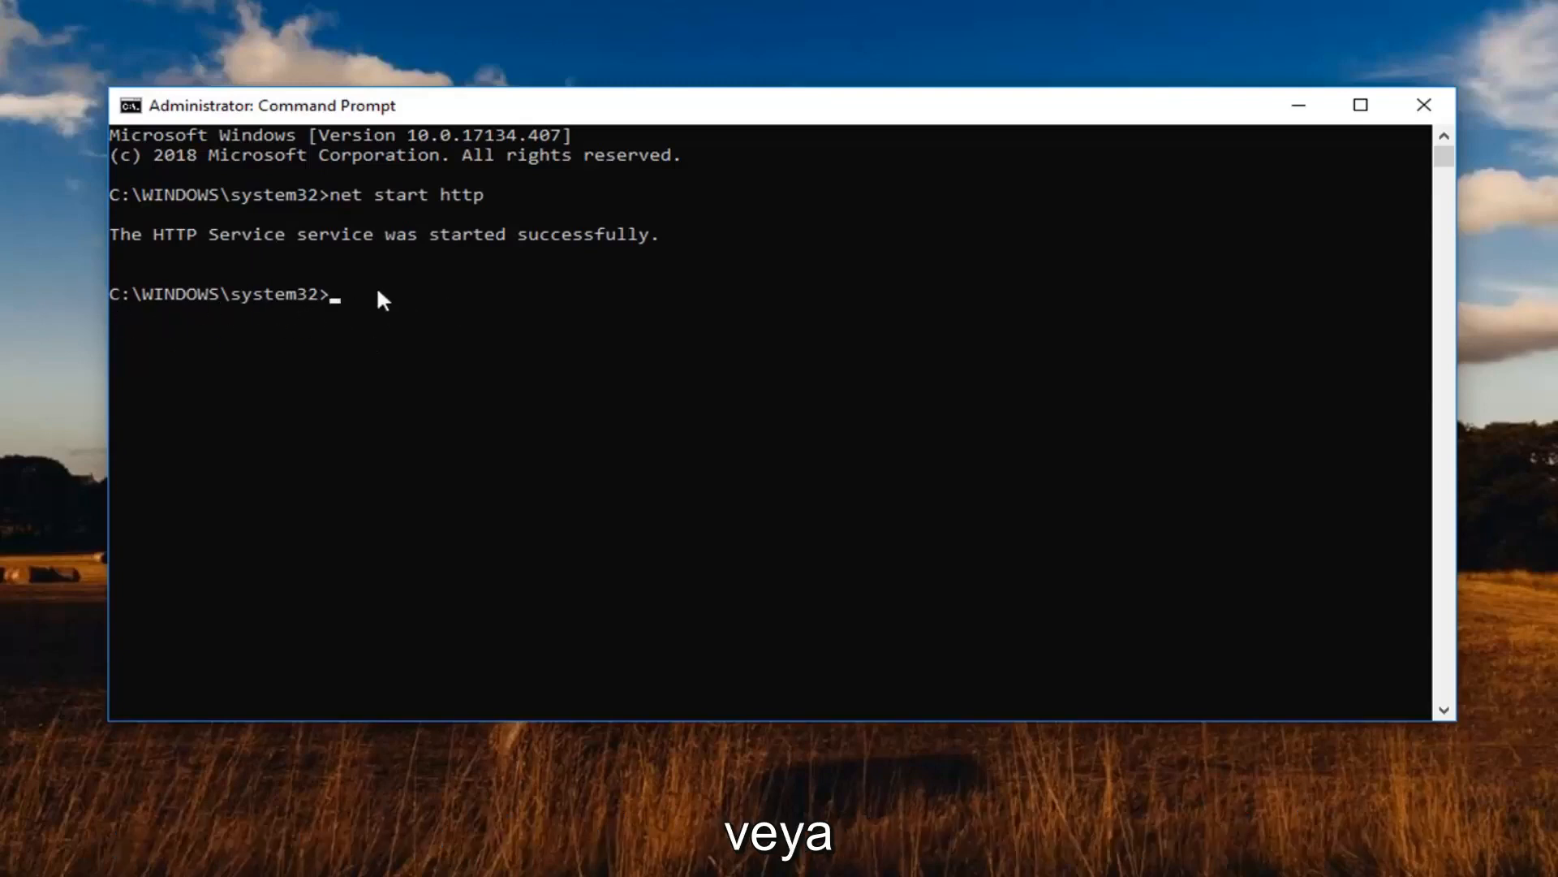